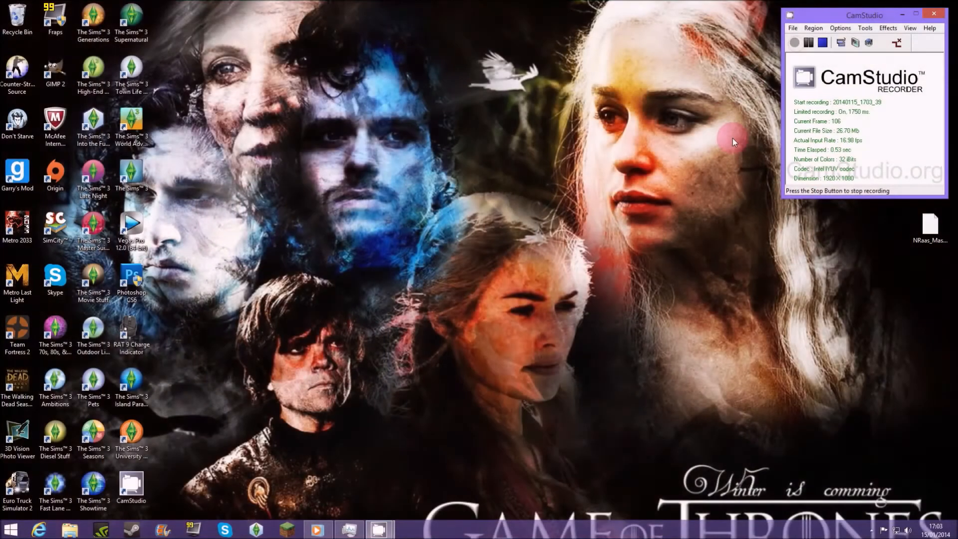
pyautogui.moveTo(257, 330)
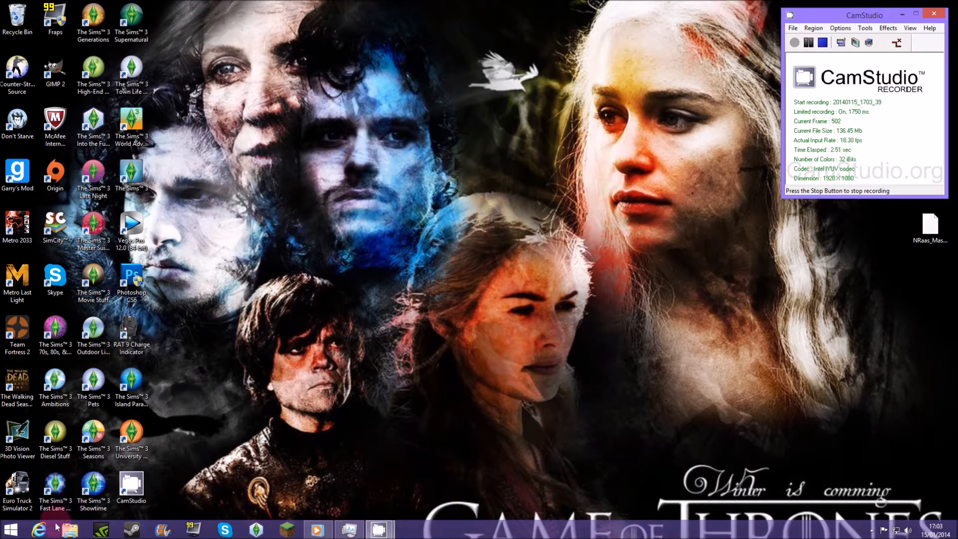
# Launch Internet Explorer from the taskbar to reach the Google home page
pyautogui.click(38, 529)
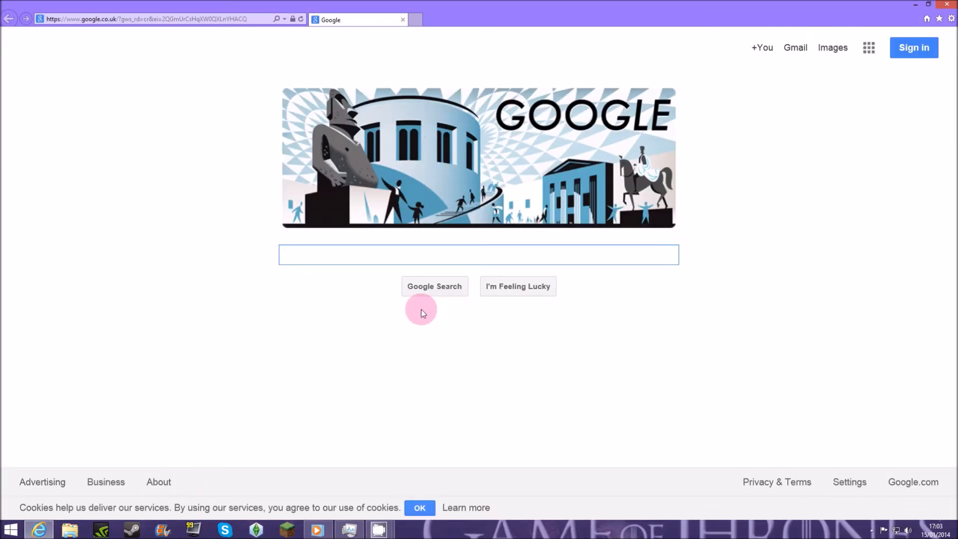
# Search Google for 'mod the sims' using the autocomplete suggestion
pyautogui.write('mod')
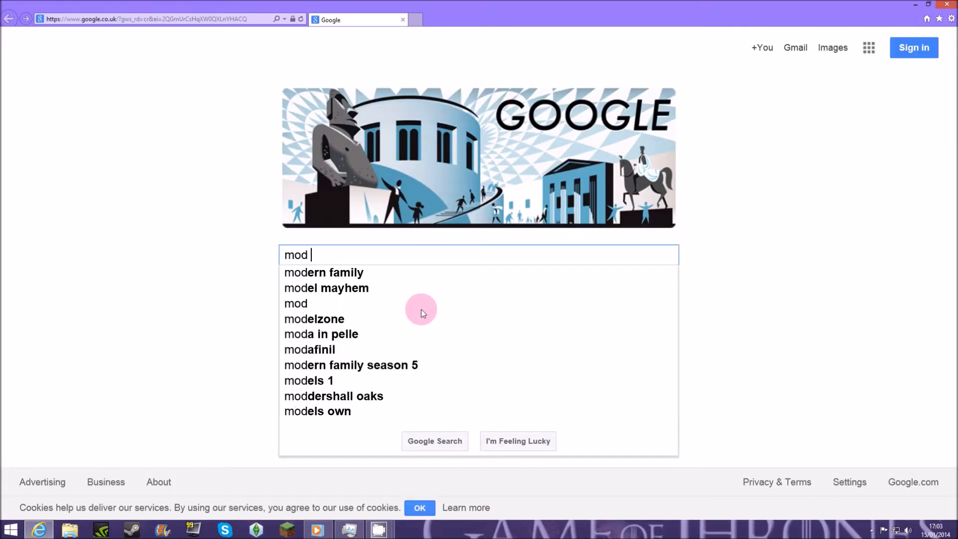
pyautogui.write('the s')
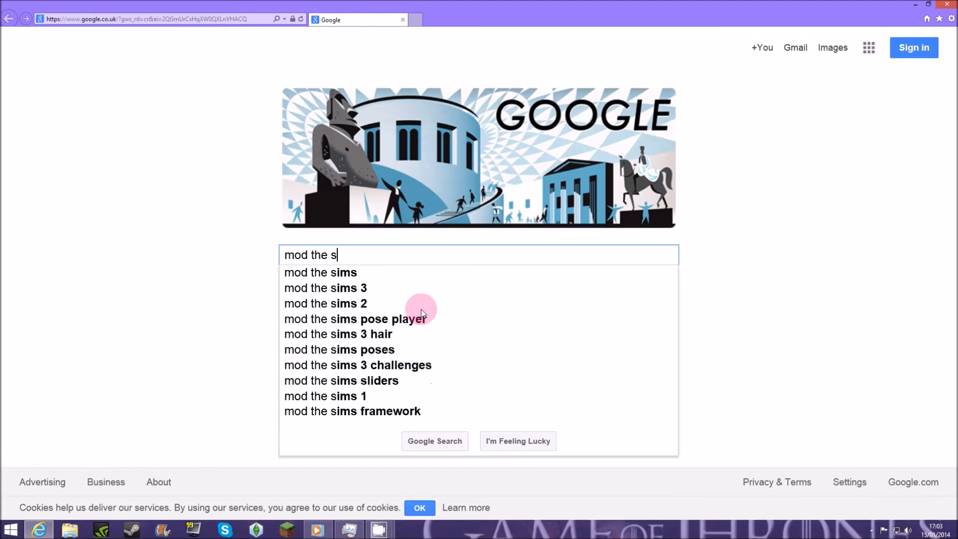
pyautogui.click(320, 273)
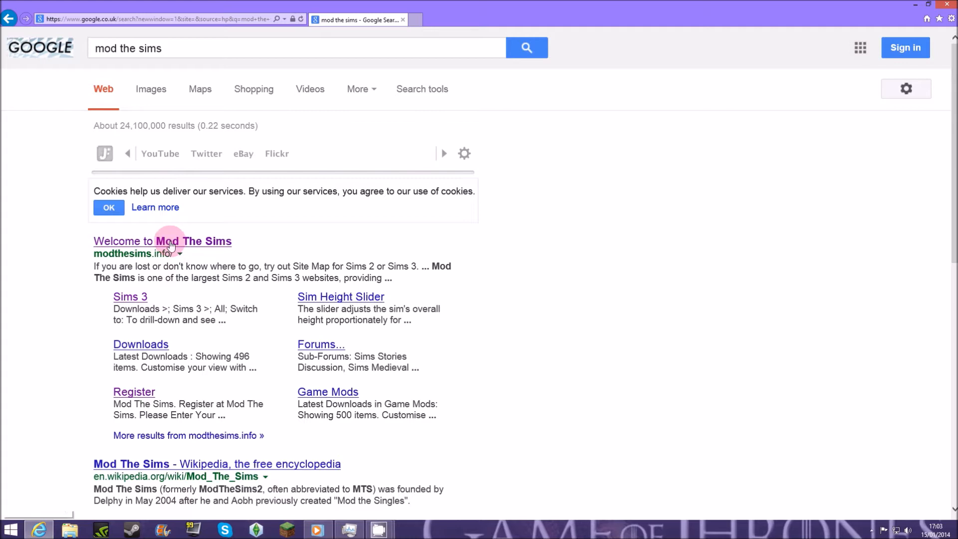
# Open modthesims.info from the 'Welcome to Mod The Sims' search result
pyautogui.click(163, 241)
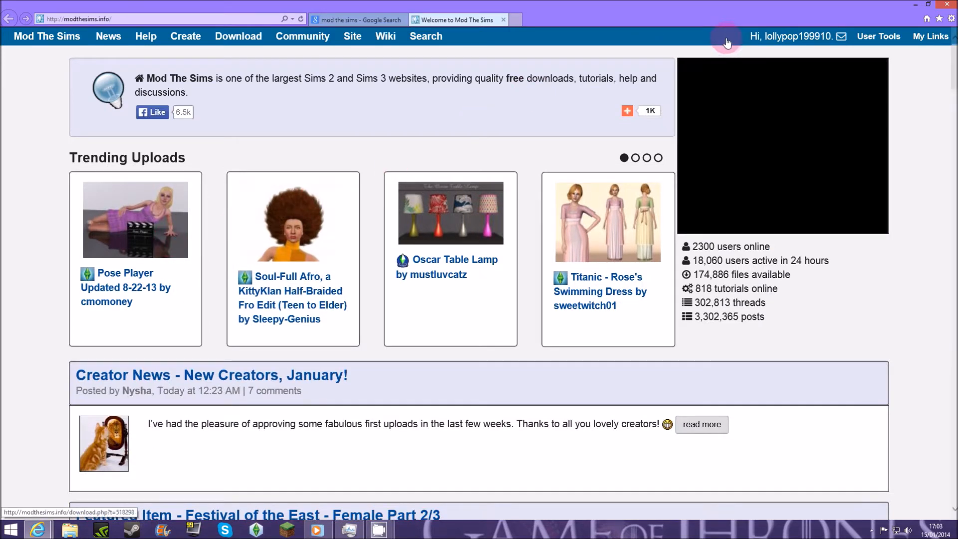
pyautogui.moveTo(775, 18)
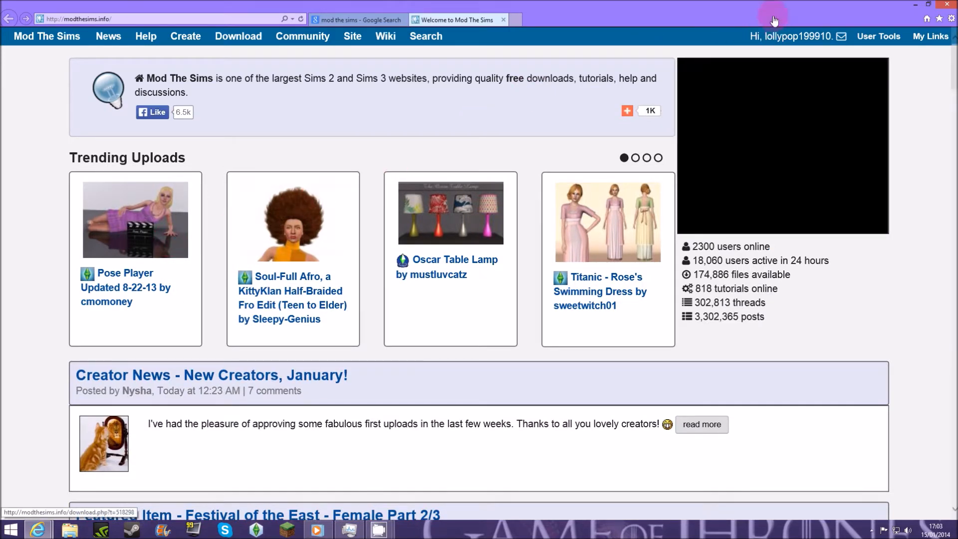
pyautogui.moveTo(838, 11)
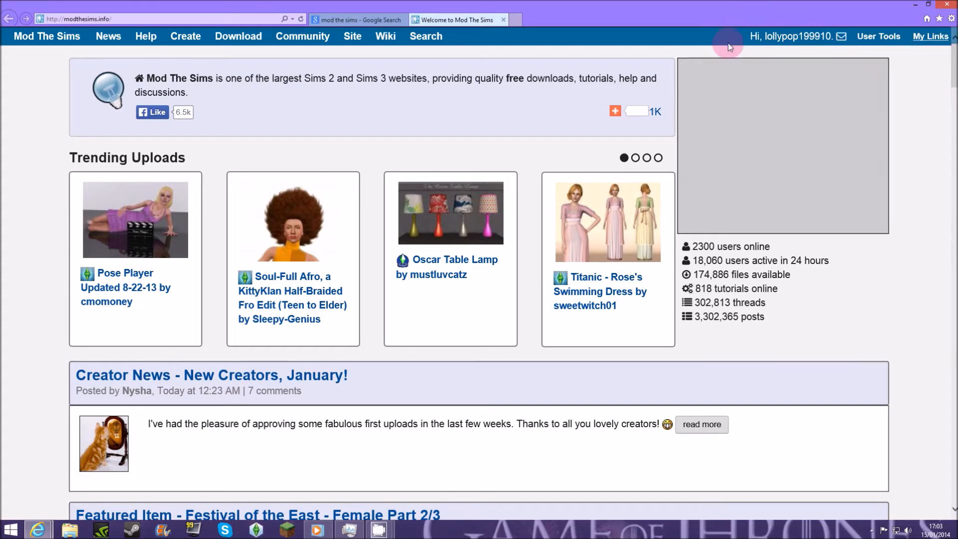
pyautogui.moveTo(790, 25)
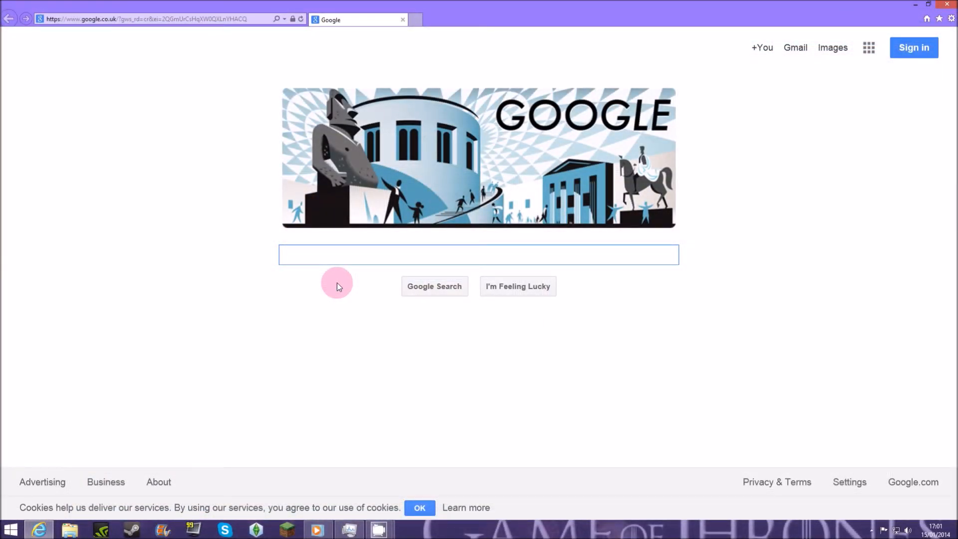
pyautogui.write('7-zip')
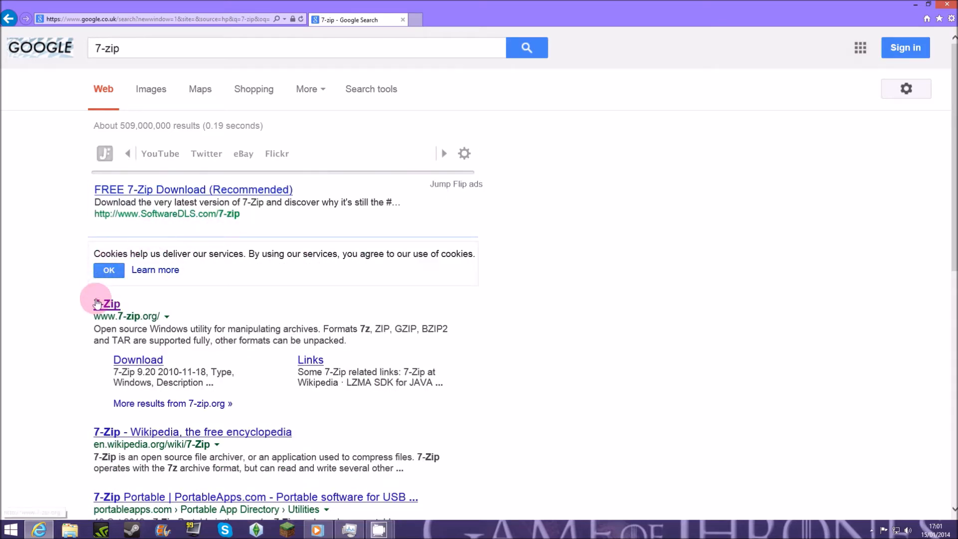
pyautogui.click(105, 303)
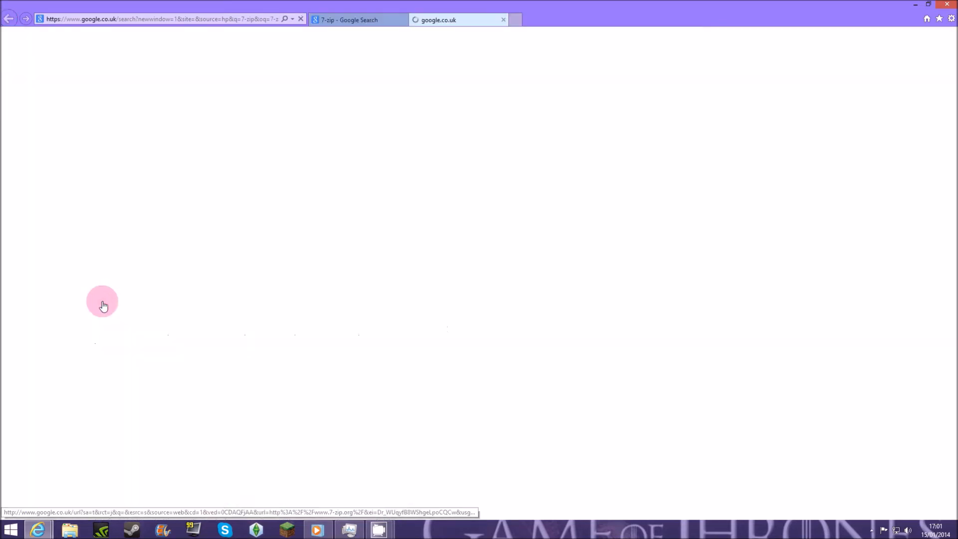
# Download the 64-bit x64 .msi installer of 7-Zip 9.20 from 7-zip.org
pyautogui.click(101, 302)
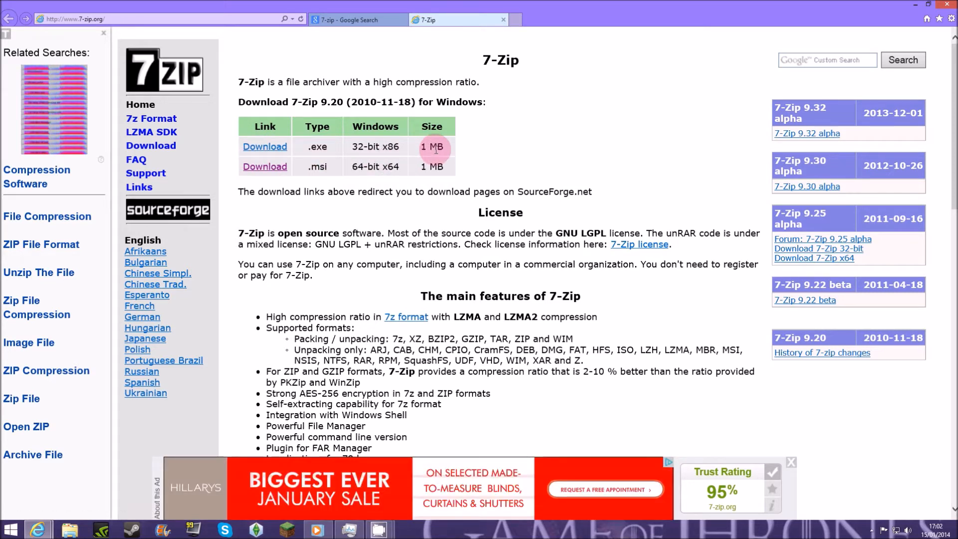
pyautogui.moveTo(408, 177)
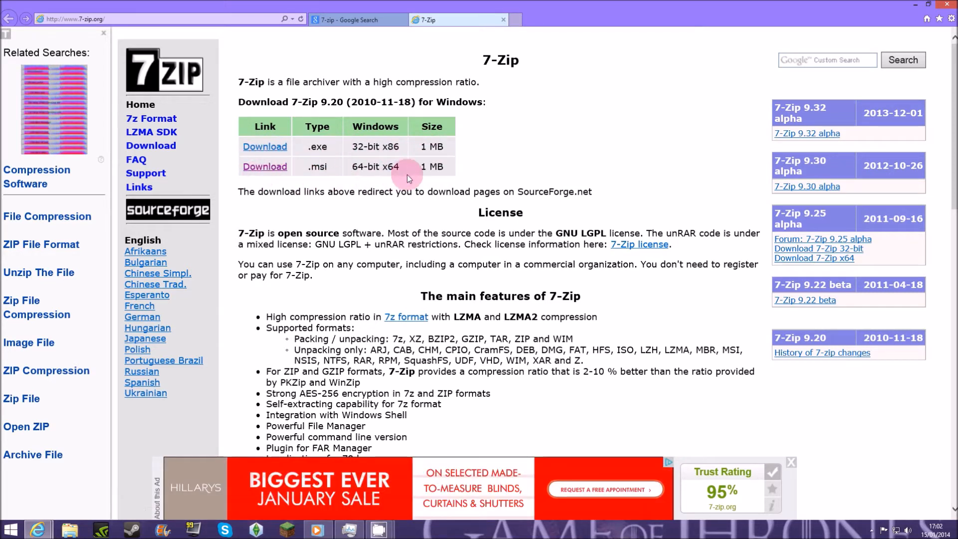
pyautogui.doubleClick(362, 166)
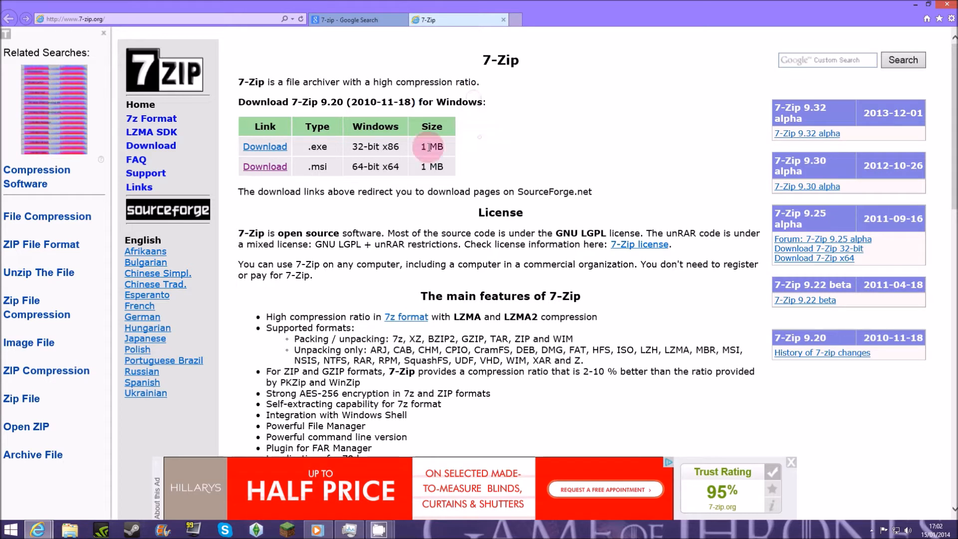
pyautogui.doubleClick(364, 147)
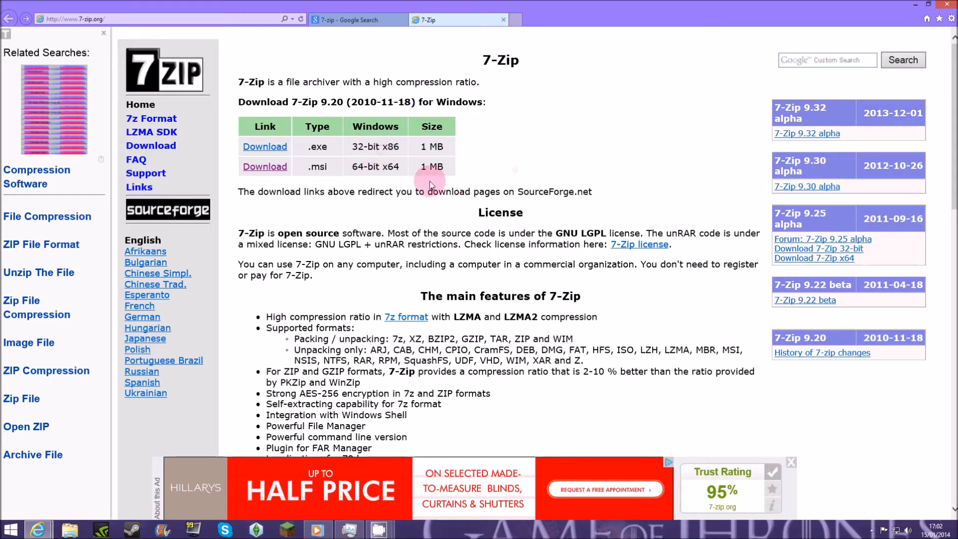
pyautogui.moveTo(264, 166)
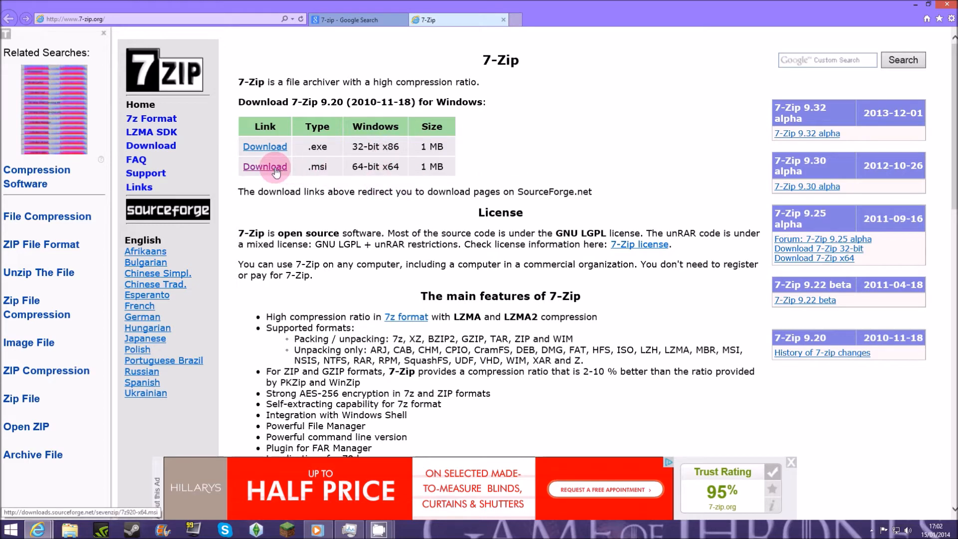
pyautogui.click(264, 166)
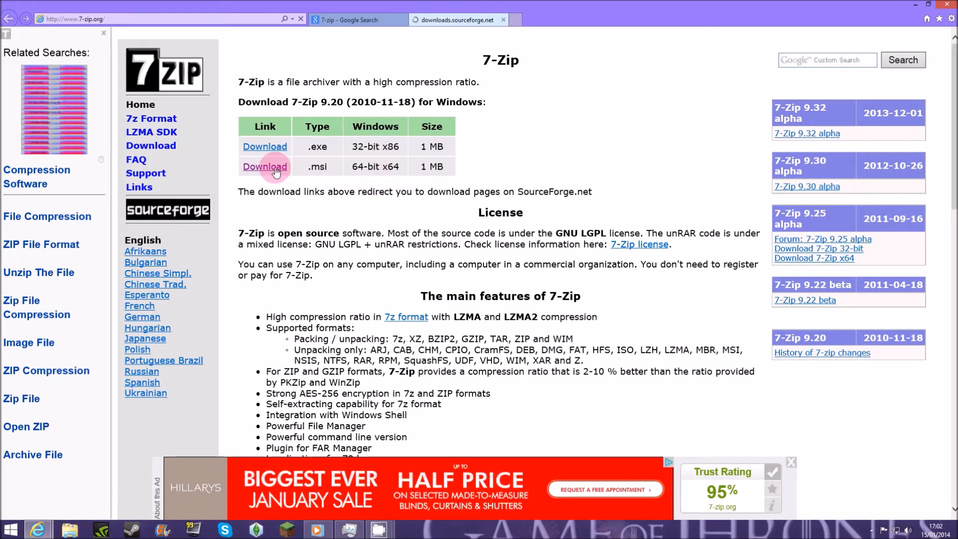
pyautogui.click(264, 166)
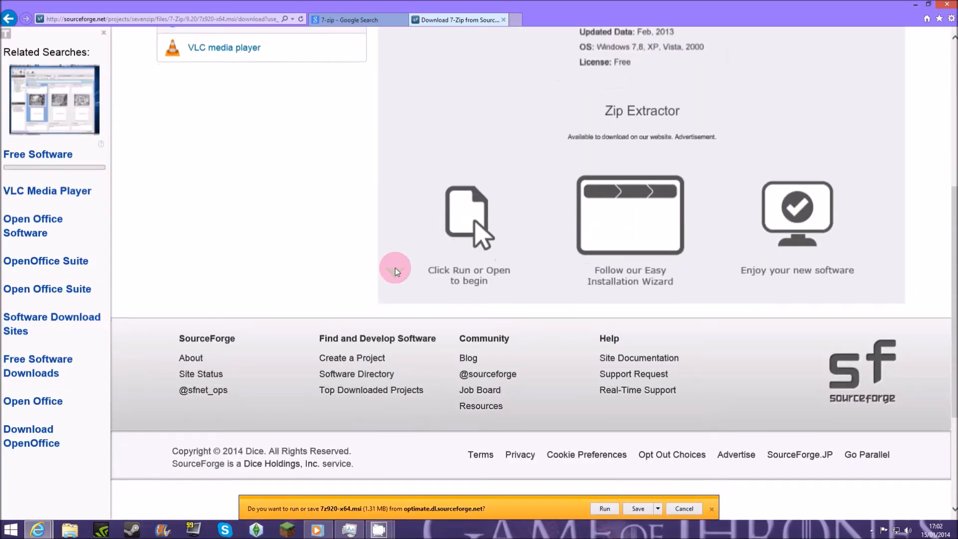
pyautogui.moveTo(421, 317)
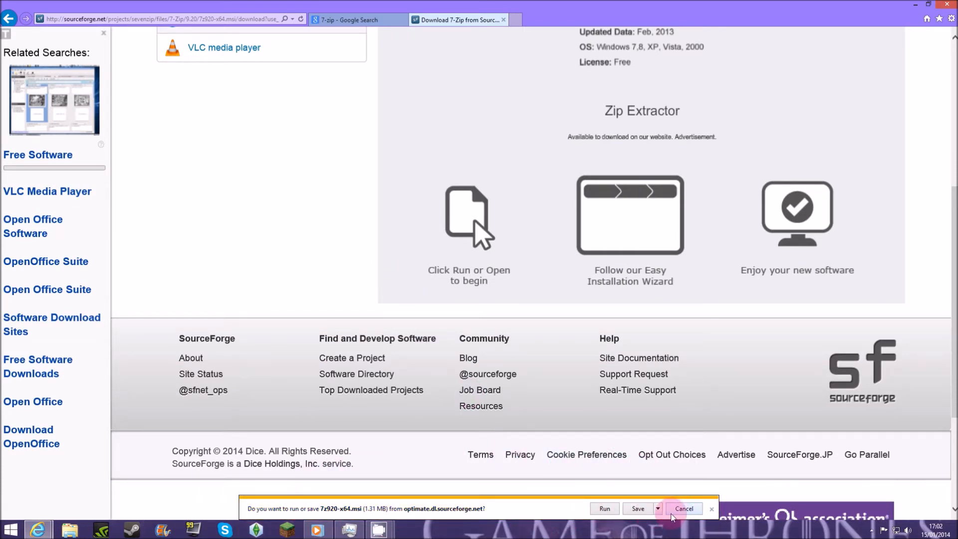
pyautogui.moveTo(604, 508)
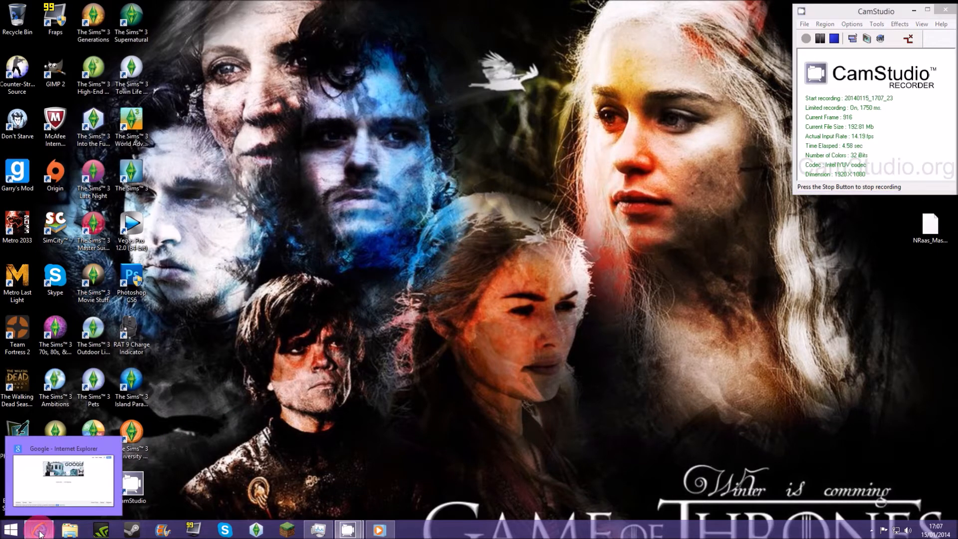
# Paste the FrameworkSetup.zip download link into the browser's address bar and load it
pyautogui.click(62, 473)
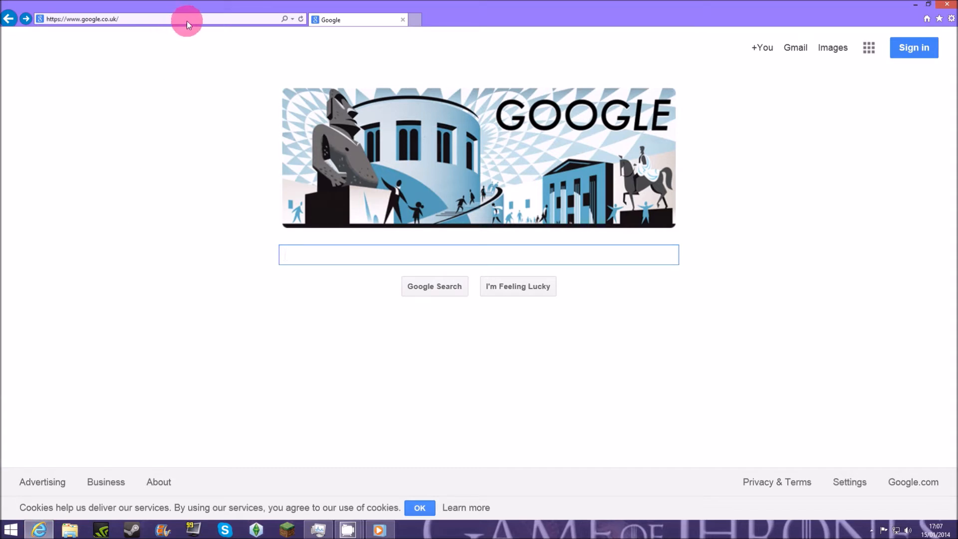
pyautogui.click(122, 19)
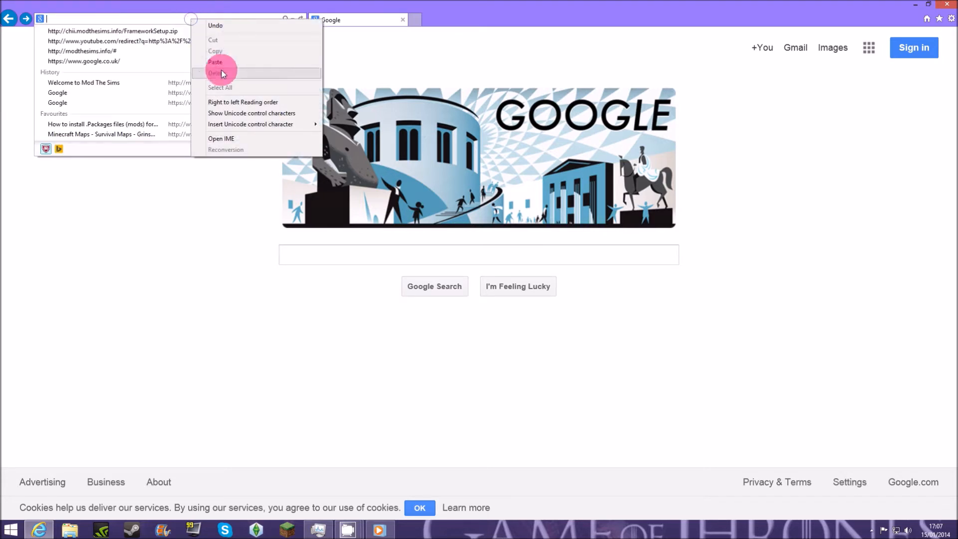
pyautogui.click(215, 62)
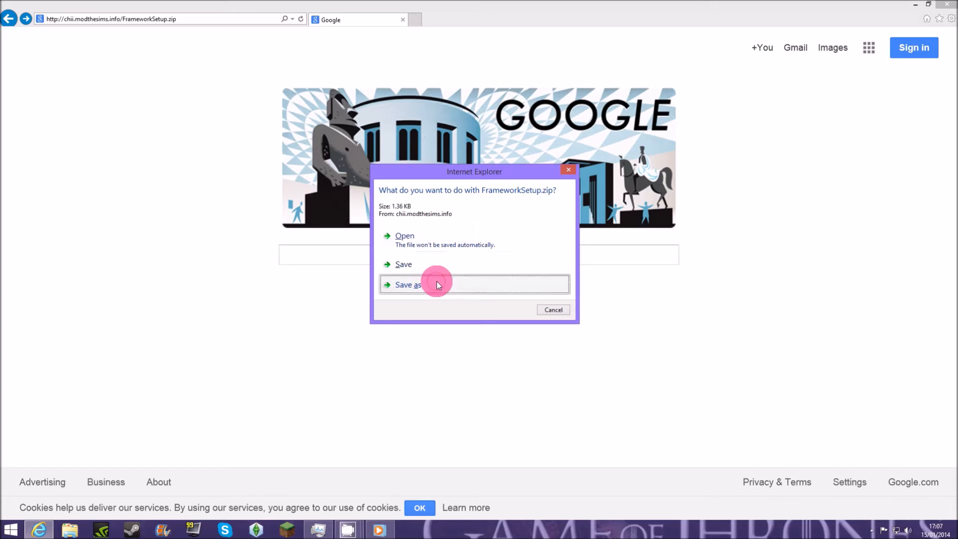
# Save FrameworkSetup.zip into Documents > Electronic Arts > The Sims 3
pyautogui.click(408, 284)
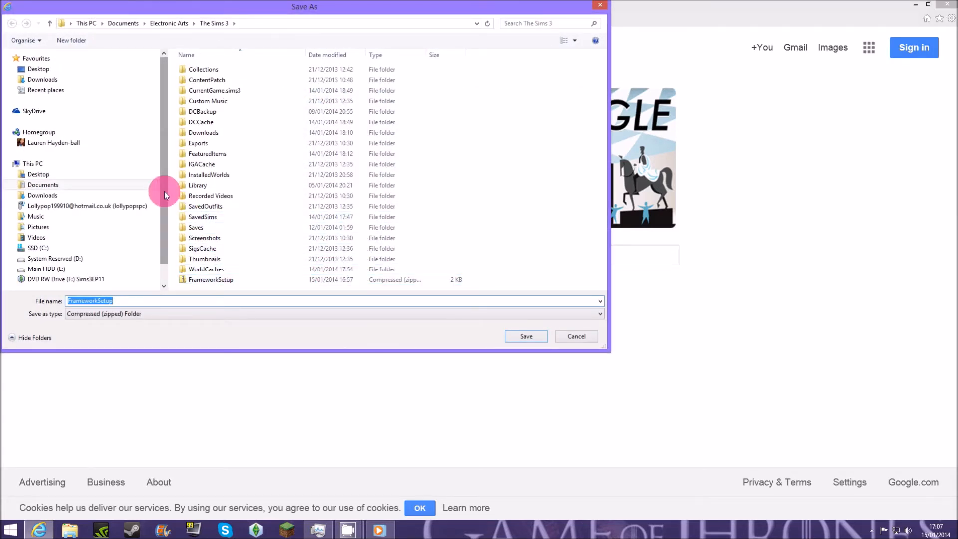
pyautogui.click(43, 184)
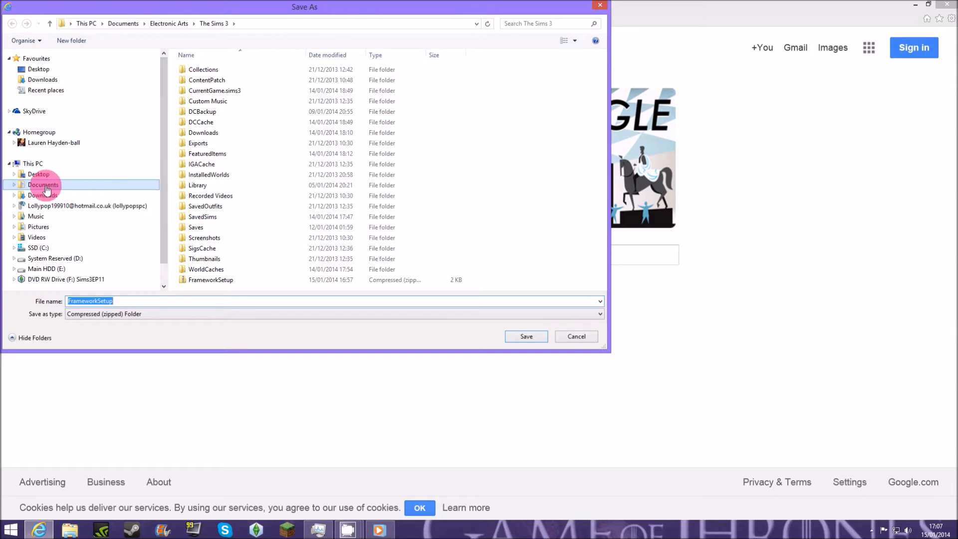
pyautogui.click(33, 163)
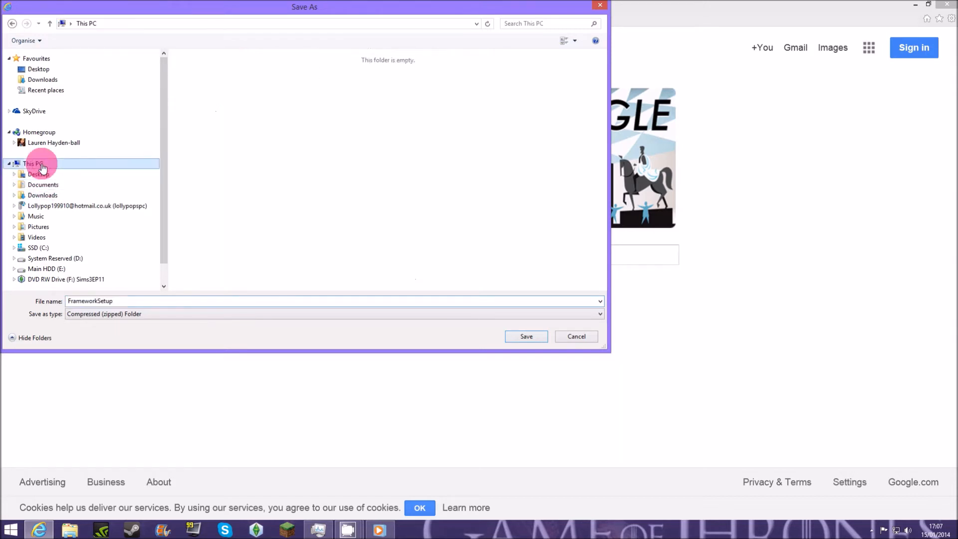
pyautogui.click(33, 163)
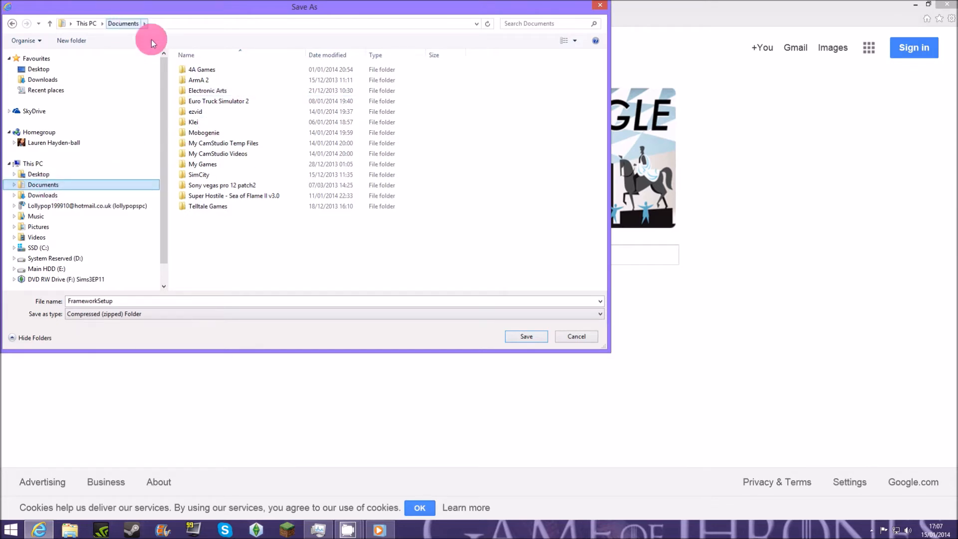
pyautogui.click(207, 90)
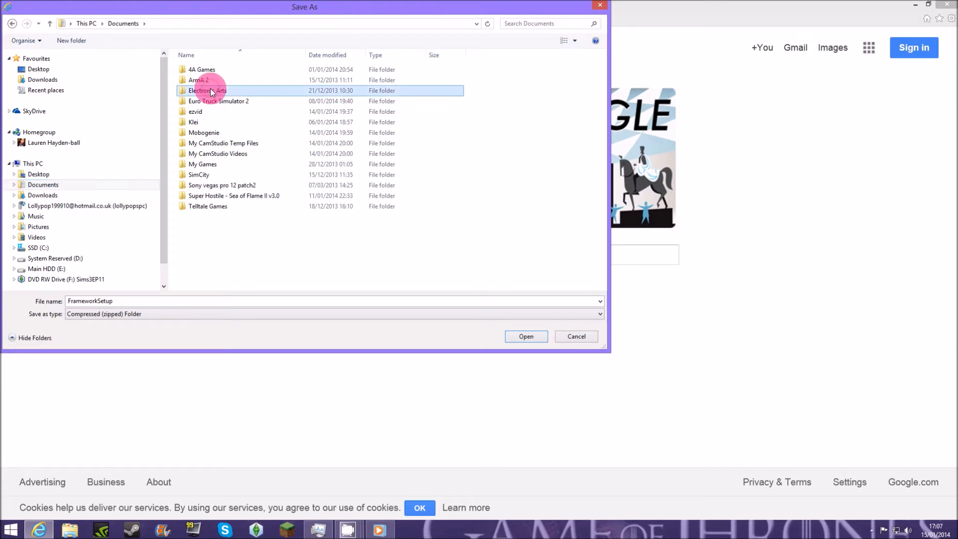
pyautogui.doubleClick(207, 91)
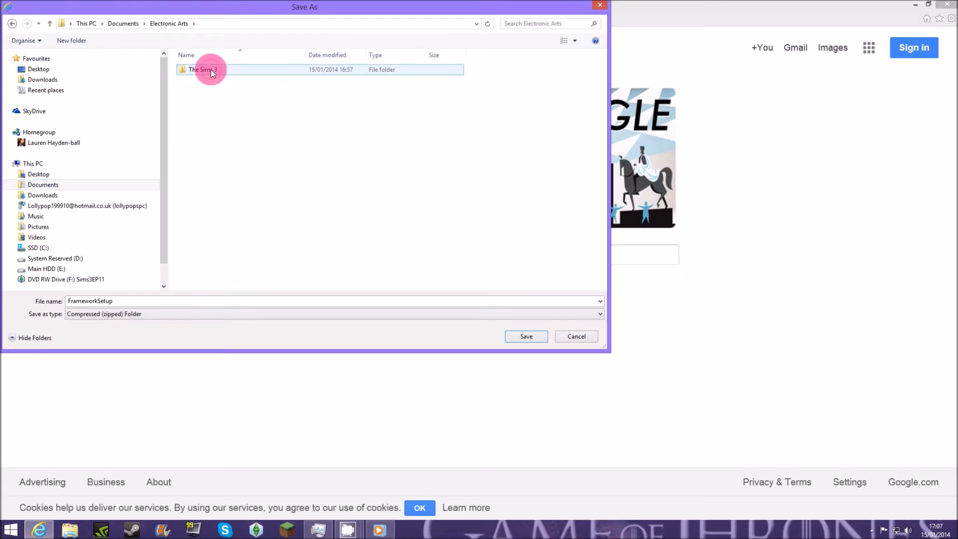
pyautogui.doubleClick(200, 69)
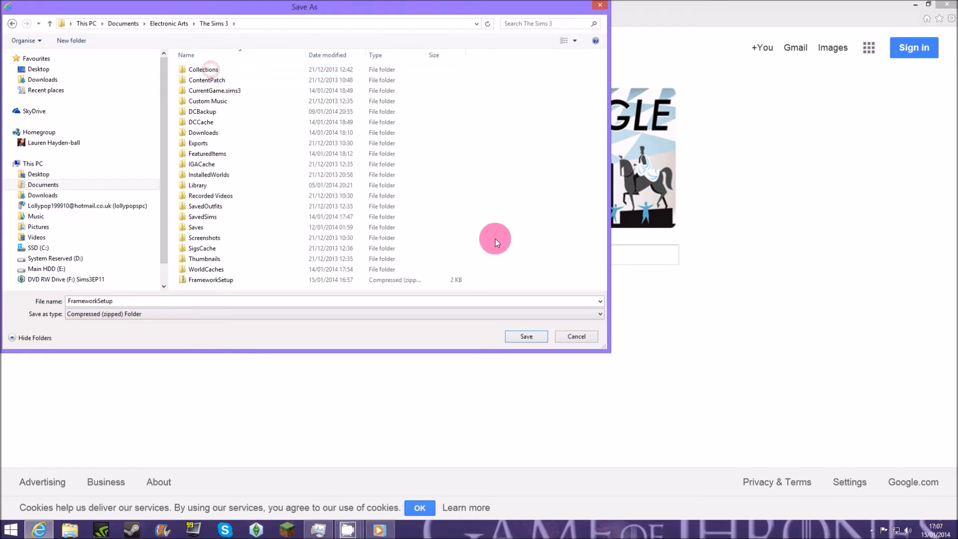
pyautogui.click(198, 185)
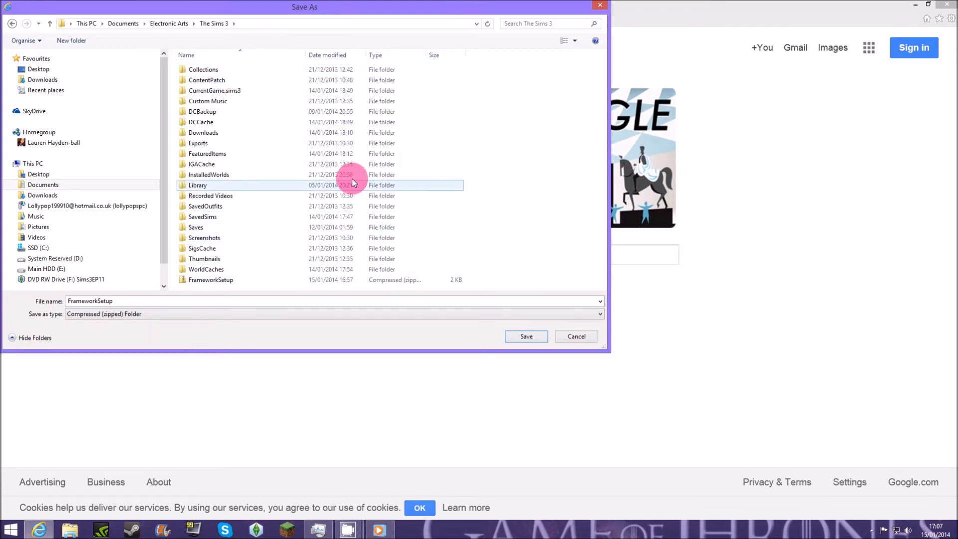
pyautogui.click(211, 280)
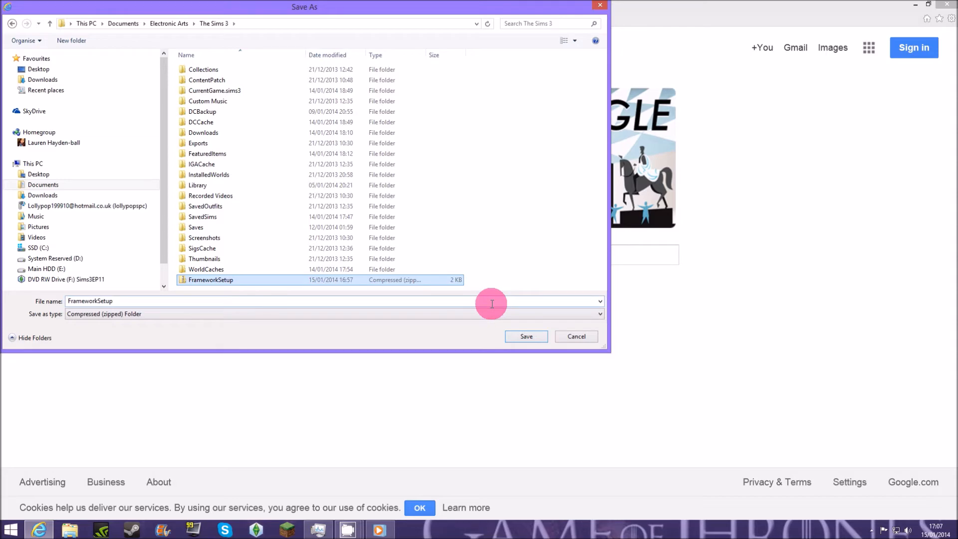
pyautogui.click(575, 336)
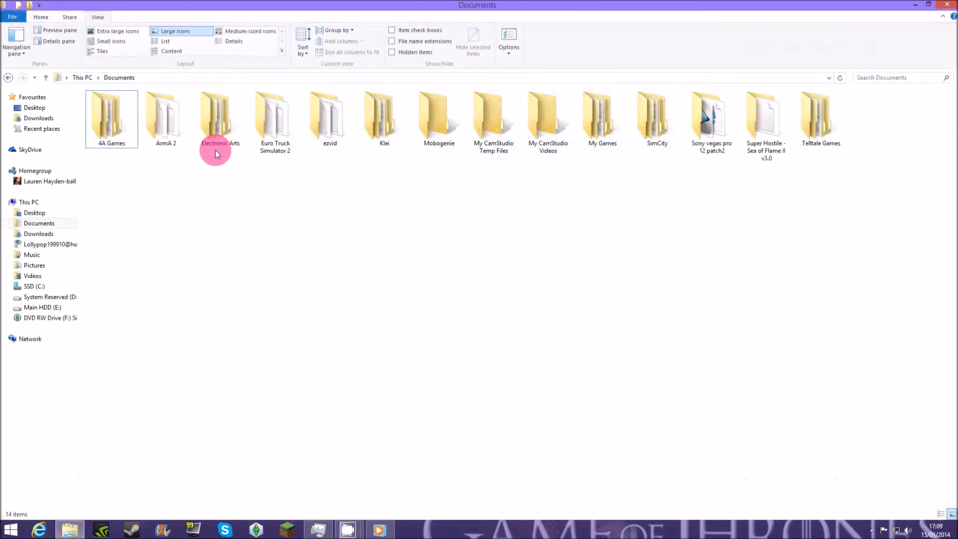
# Navigate into Electronic Arts > The Sims 3 and select the FrameworkSetup zip
pyautogui.click(220, 117)
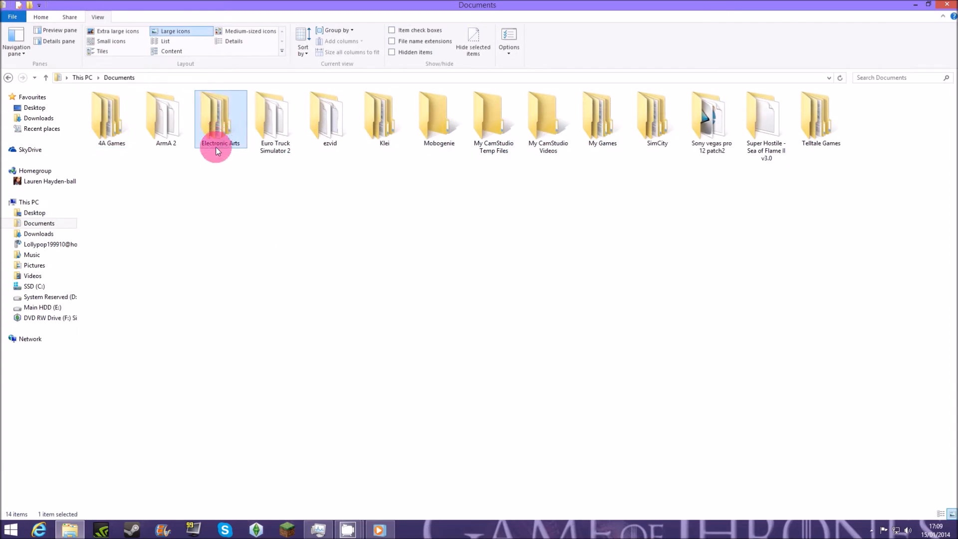
pyautogui.moveTo(220, 133)
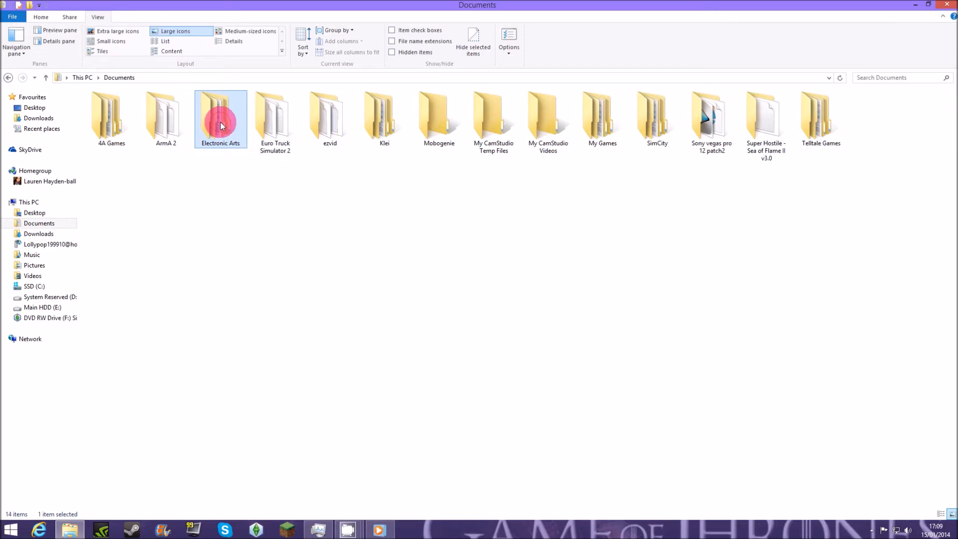
pyautogui.doubleClick(220, 116)
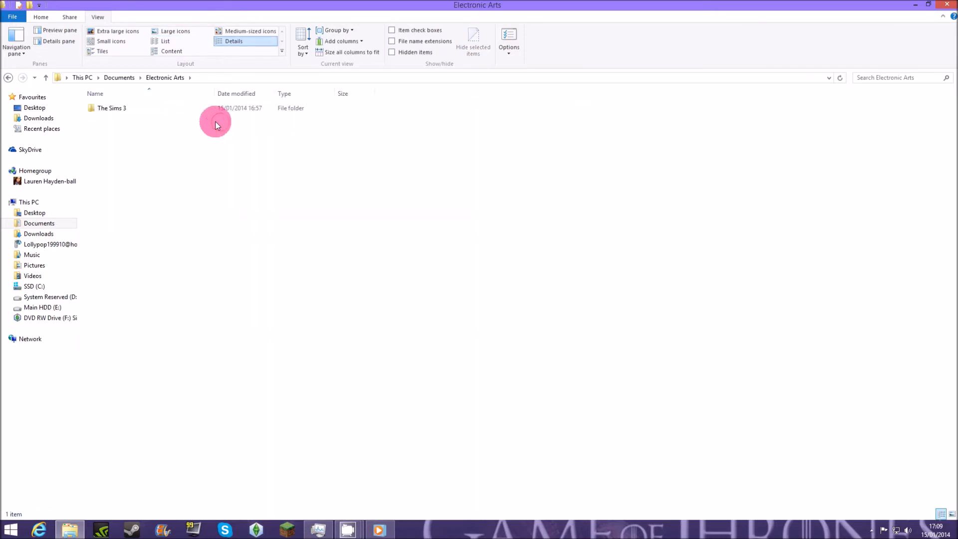
pyautogui.click(110, 108)
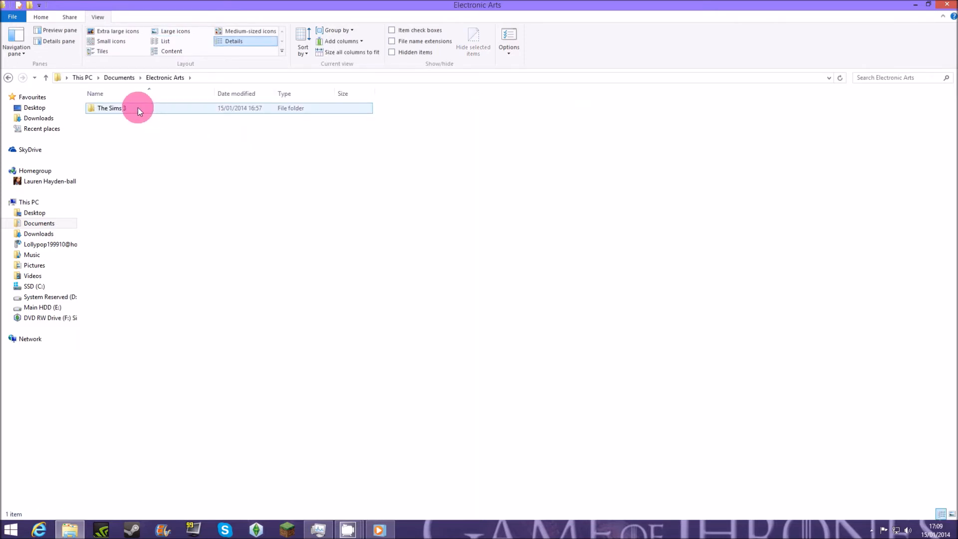
pyautogui.doubleClick(110, 108)
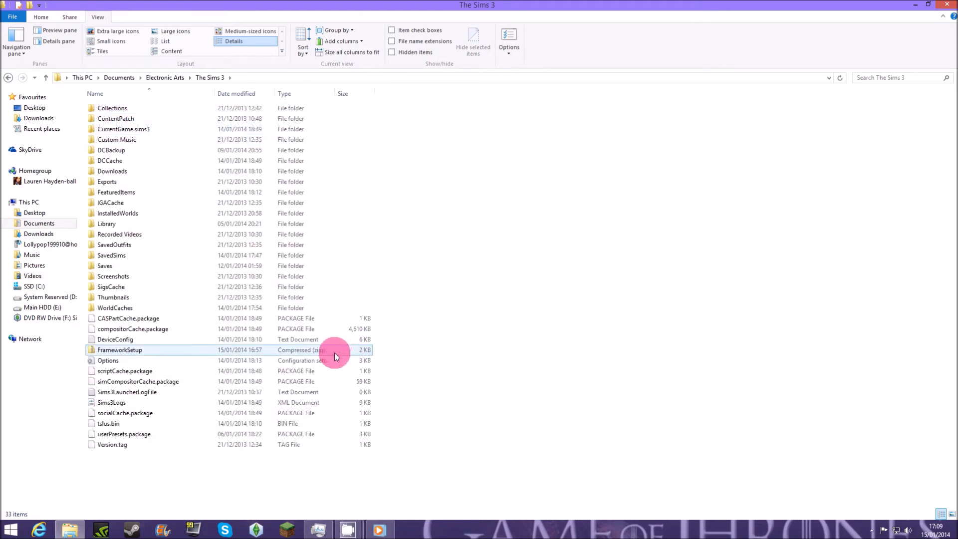
pyautogui.click(120, 349)
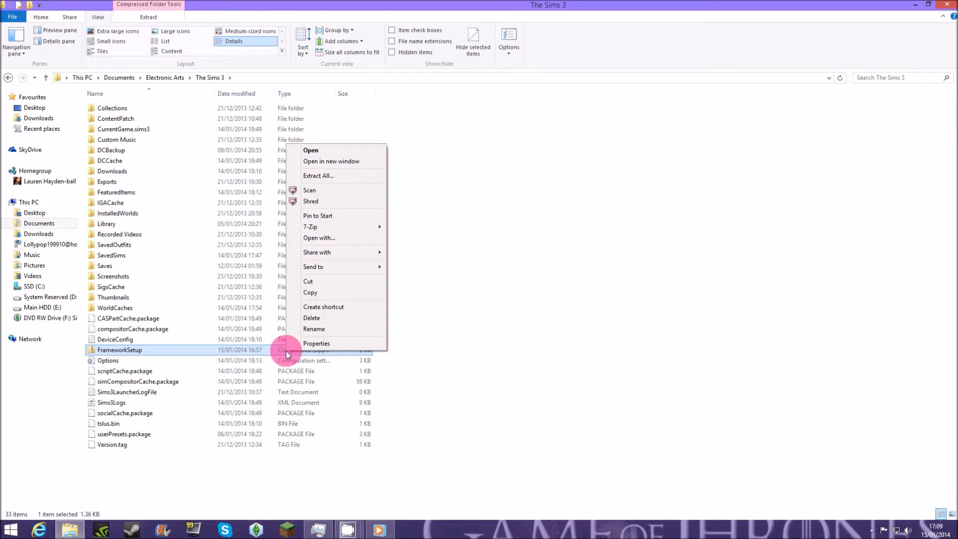
pyautogui.moveTo(363, 226)
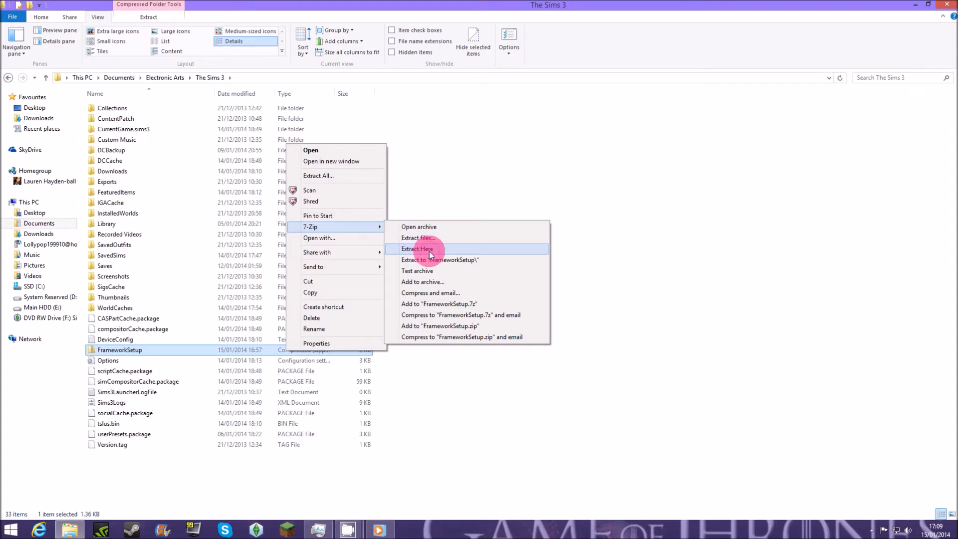
# Extract FrameworkSetup here with 7-Zip, creating a Mods folder, then delete the zip
pyautogui.click(417, 248)
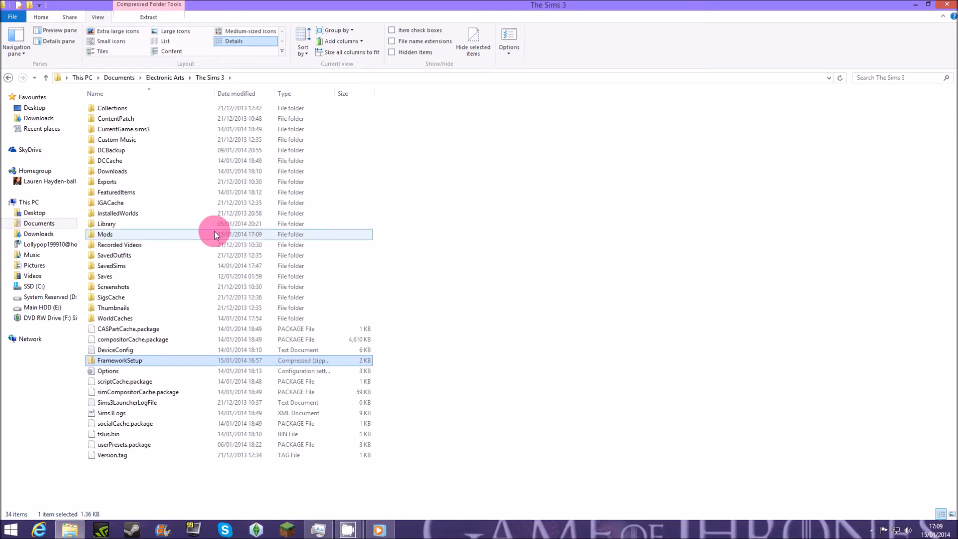
pyautogui.moveTo(191, 236)
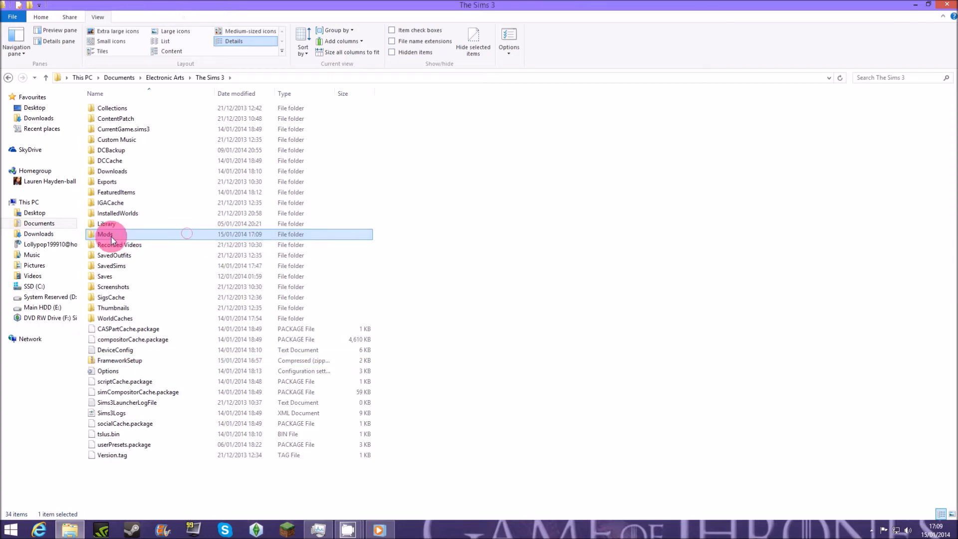
pyautogui.moveTo(138, 235)
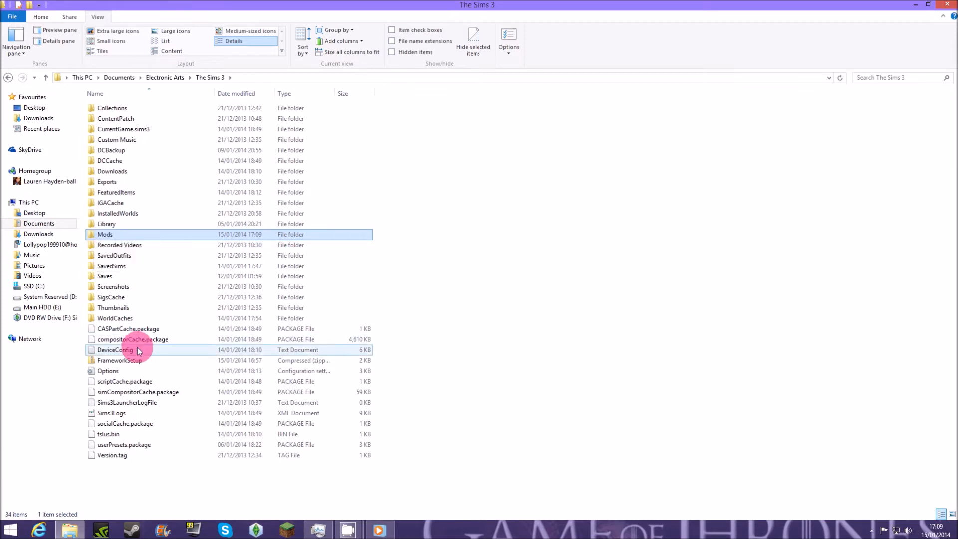
pyautogui.click(120, 360)
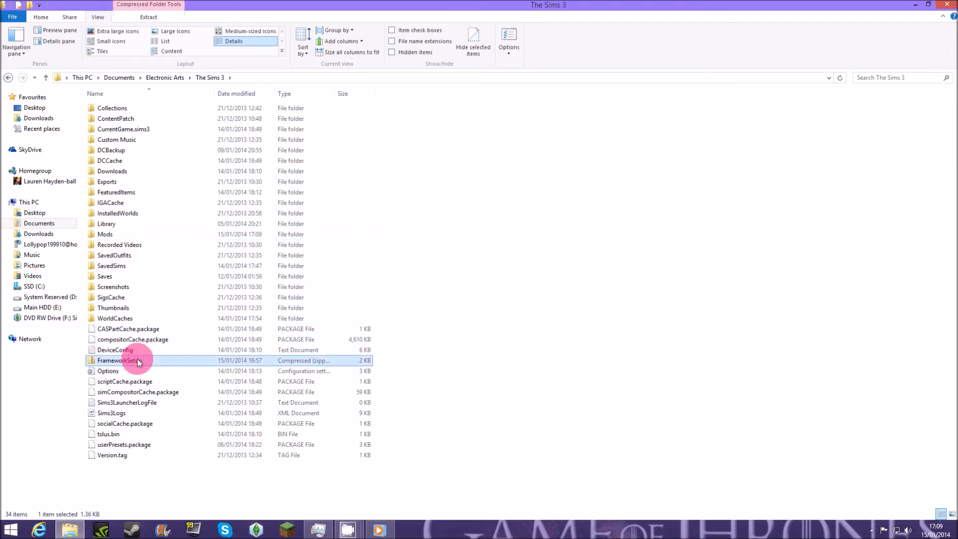
pyautogui.rightClick(138, 360)
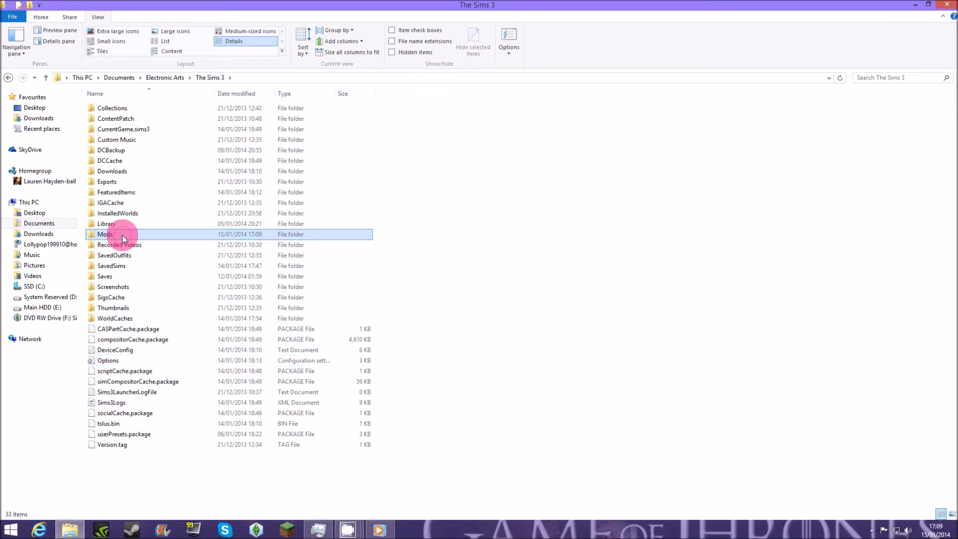
# Browse Mods > Packages to view its two package files, then minimise File Explorer
pyautogui.doubleClick(105, 233)
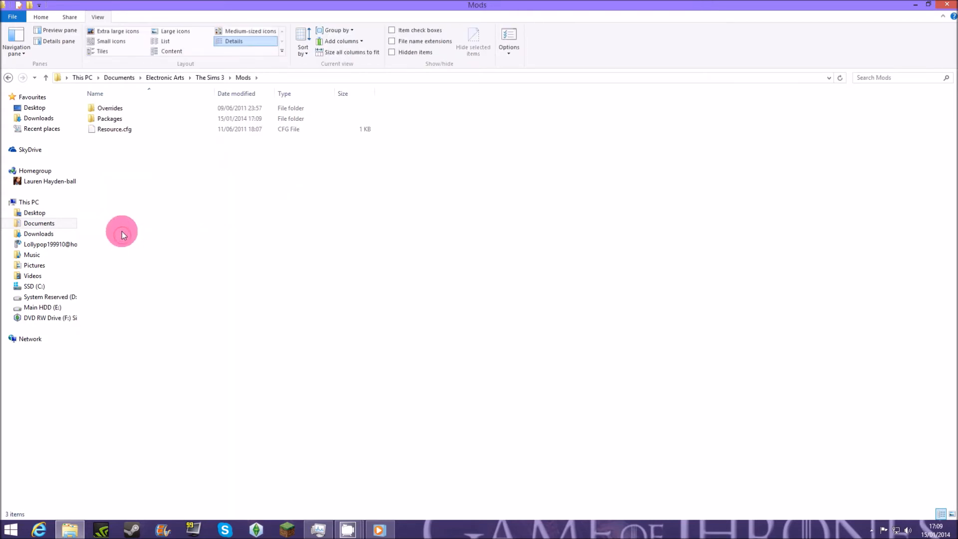
pyautogui.click(110, 119)
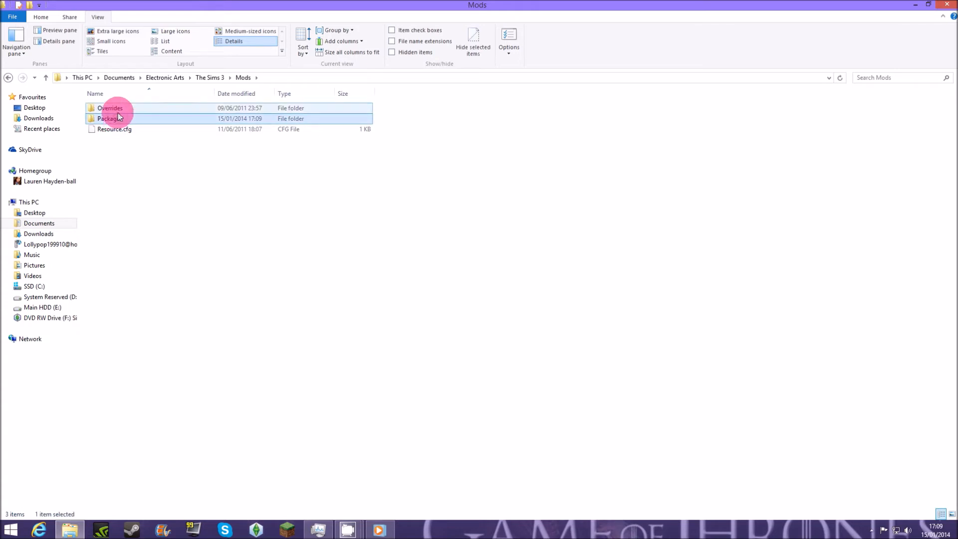
pyautogui.click(115, 129)
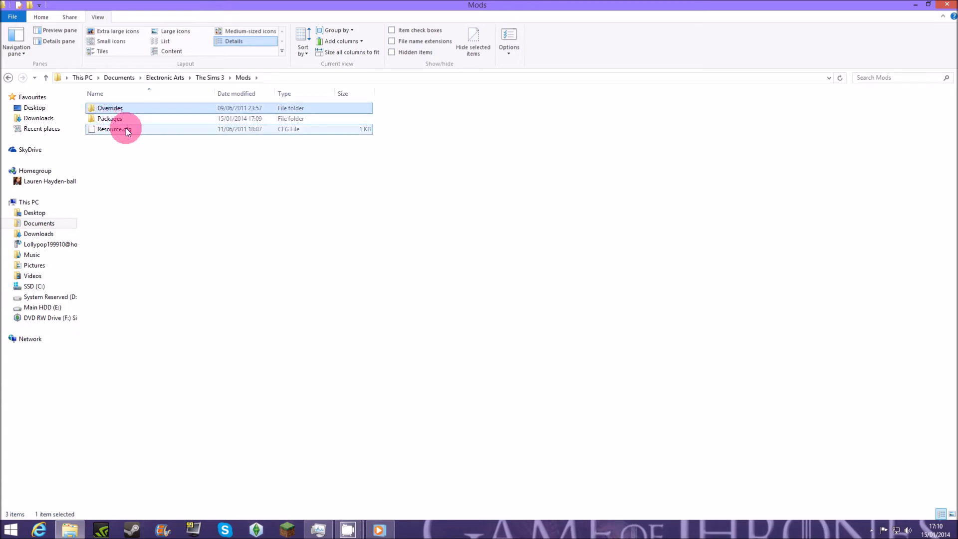
pyautogui.click(113, 128)
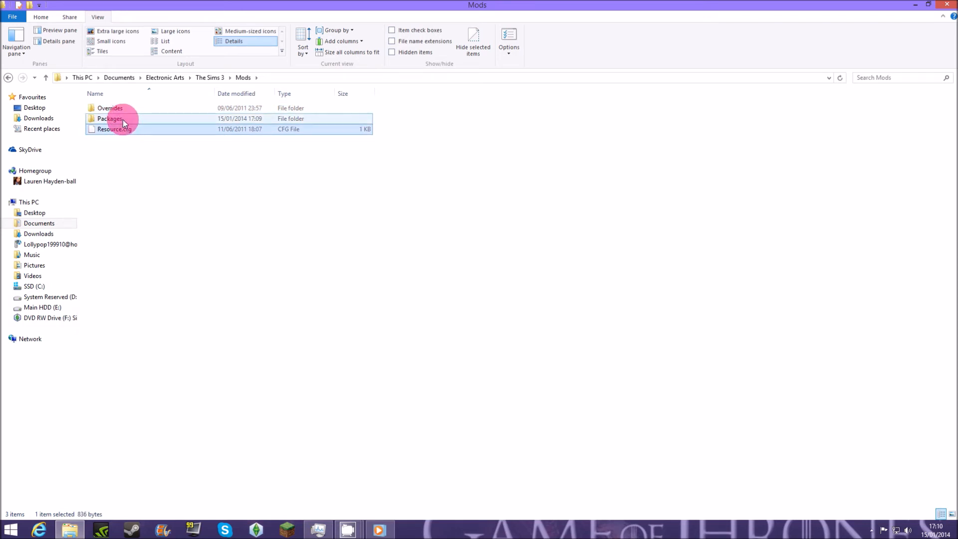
pyautogui.doubleClick(110, 119)
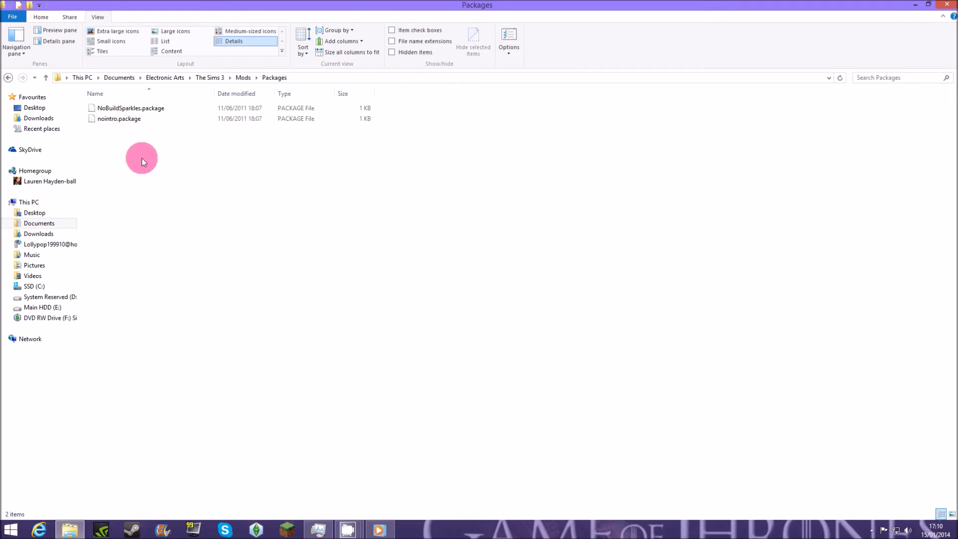
pyautogui.moveTo(142, 161); pyautogui.dragTo(98, 93)
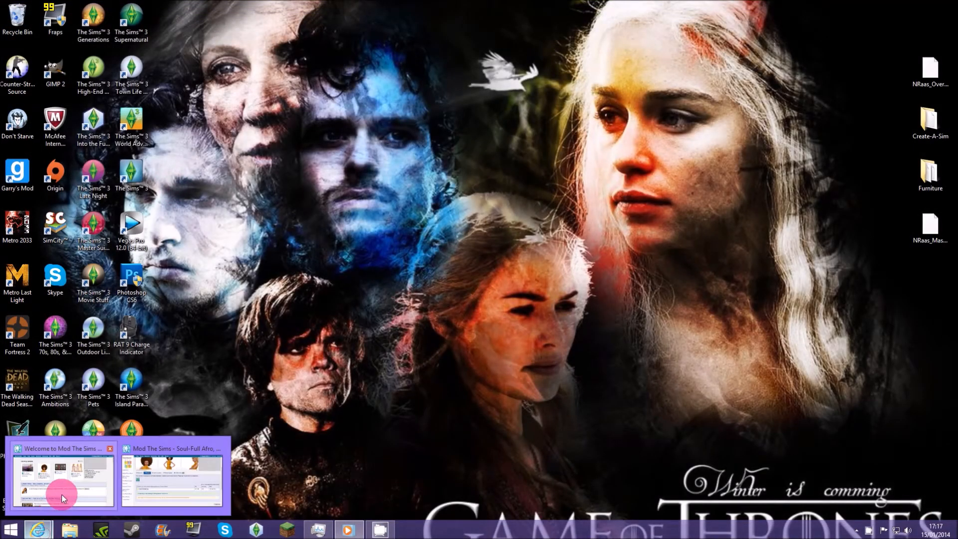
# Open the Soul-Full Afro upload, view its Description, then list kk-soulfullafroedit.zip under Files
pyautogui.click(61, 477)
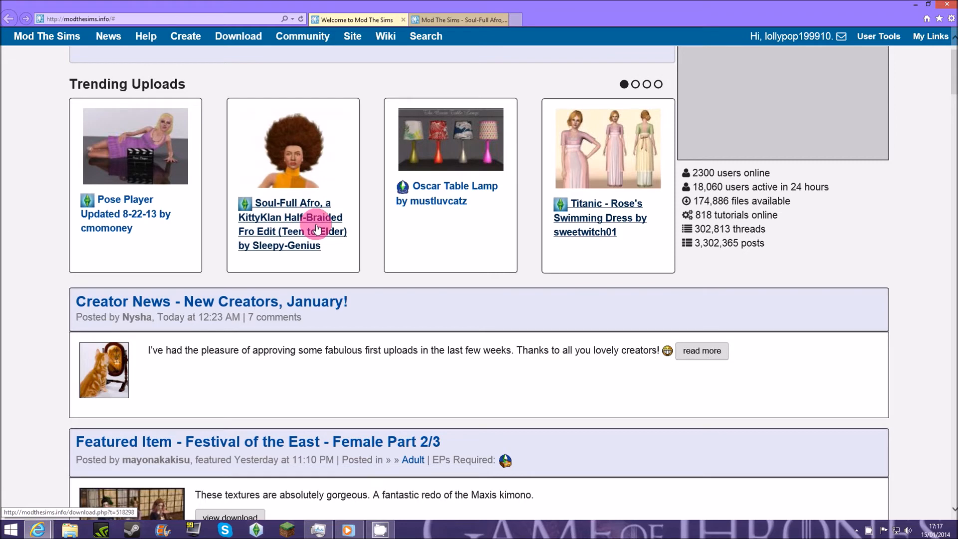
pyautogui.click(458, 20)
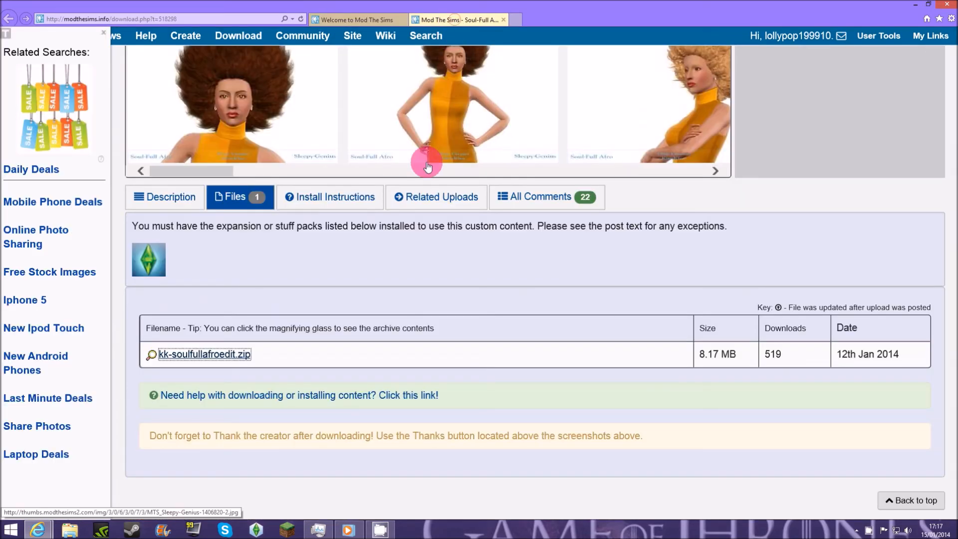
pyautogui.scroll(3)
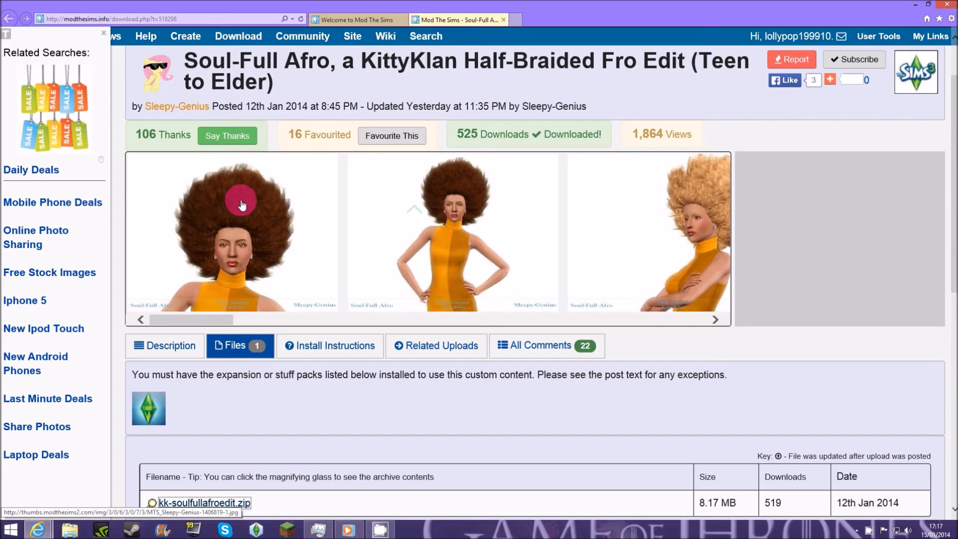
pyautogui.moveTo(340, 374)
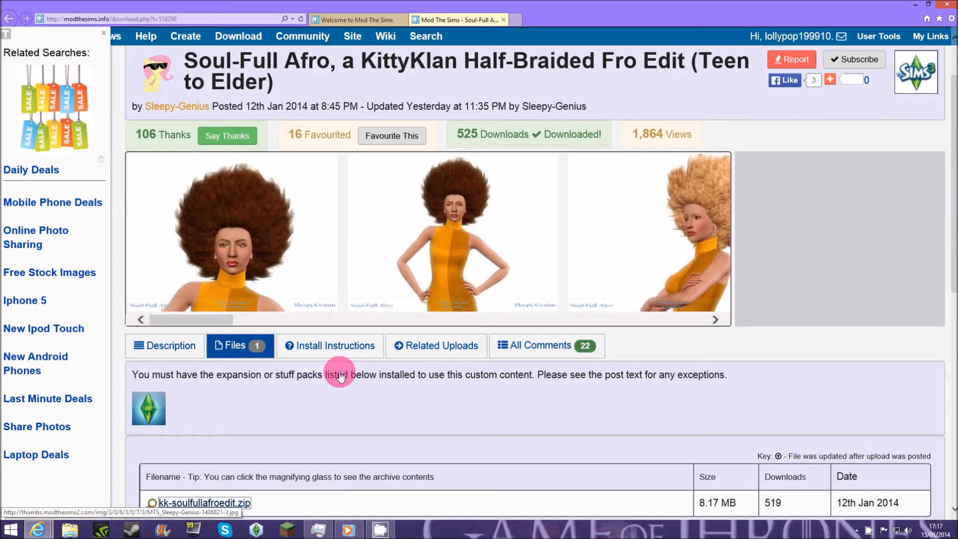
pyautogui.moveTo(192, 343)
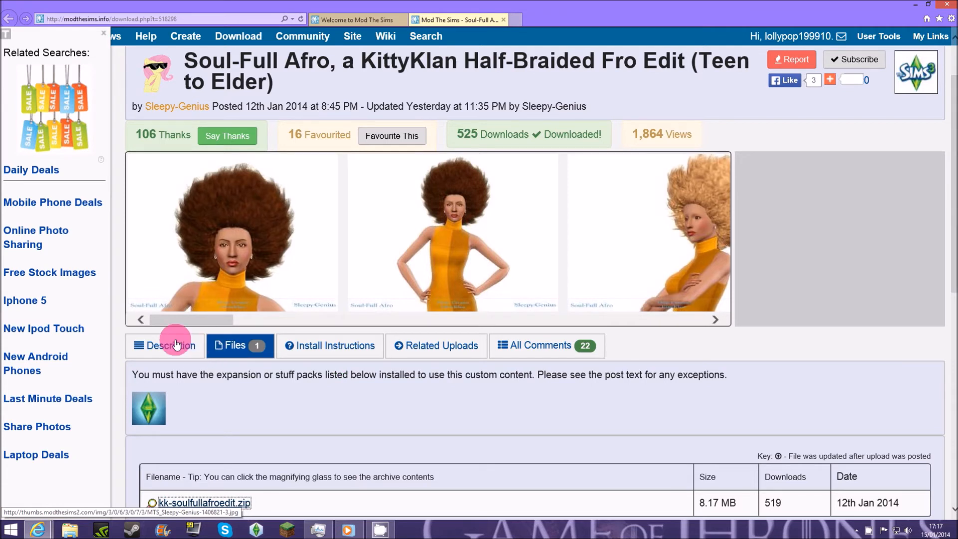
pyautogui.click(170, 345)
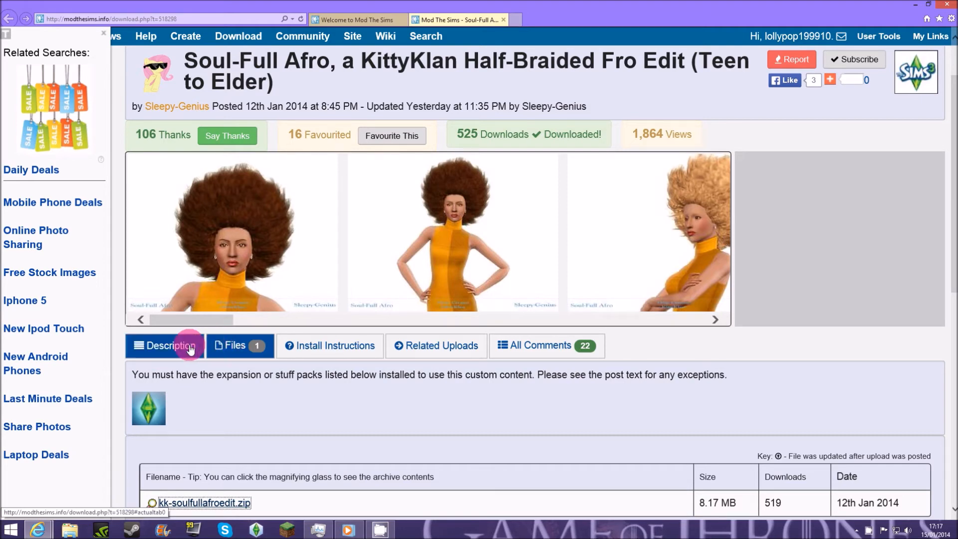
pyautogui.click(165, 346)
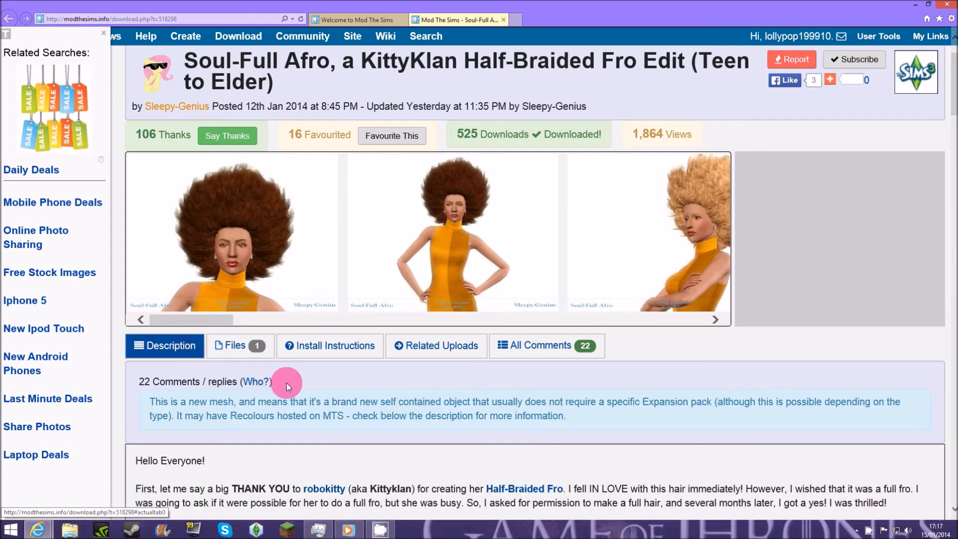
pyautogui.scroll(-3)
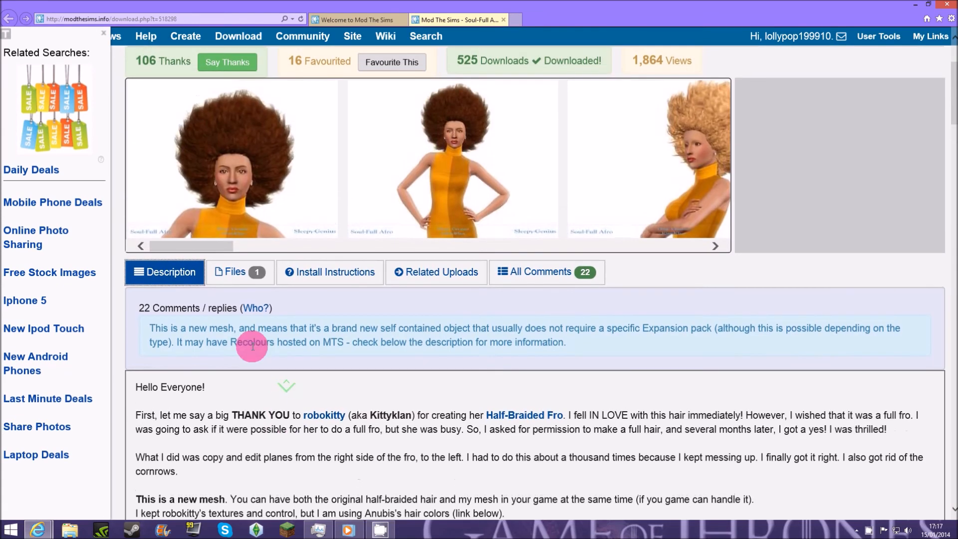
pyautogui.click(239, 272)
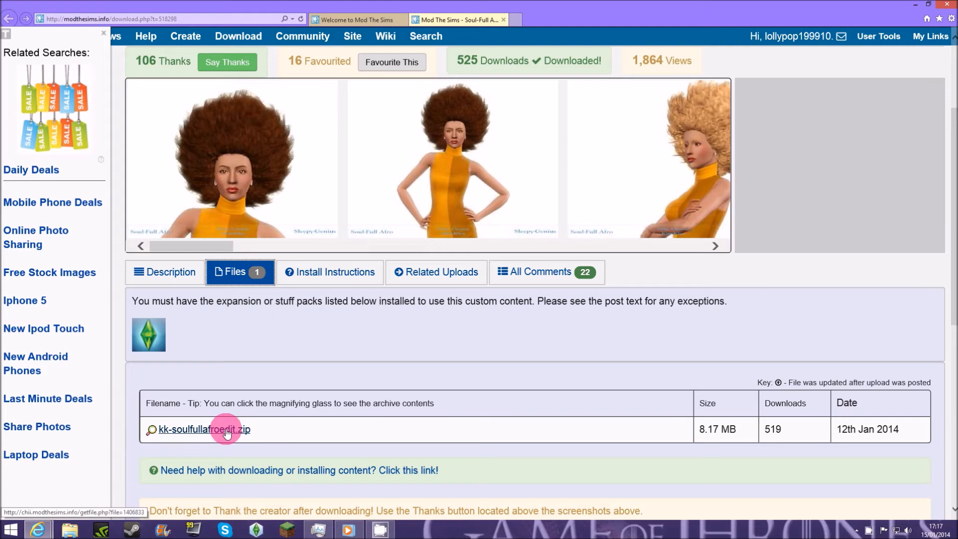
# Save the hair zip via Save as into Documents > Electronic Arts > The Sims 3 > Mods > Packages
pyautogui.click(204, 429)
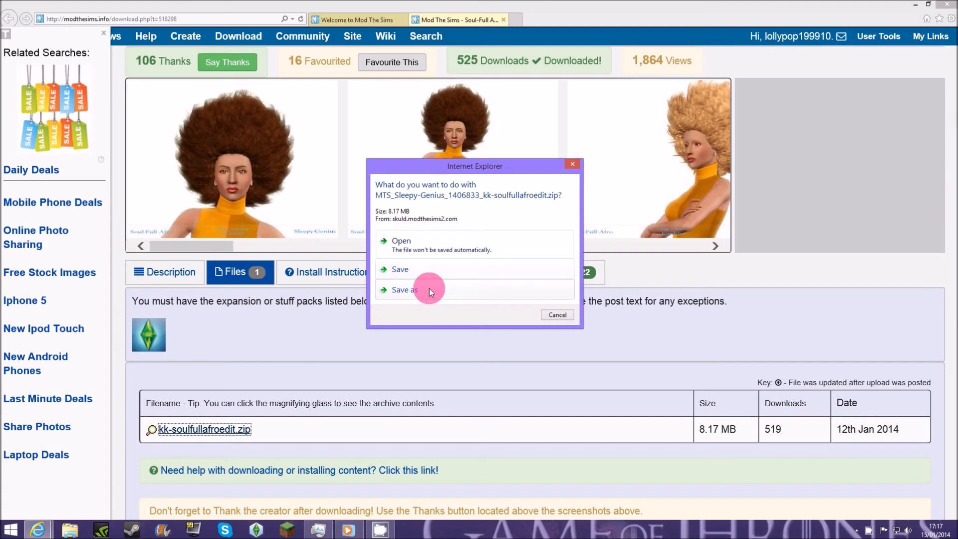
pyautogui.click(407, 290)
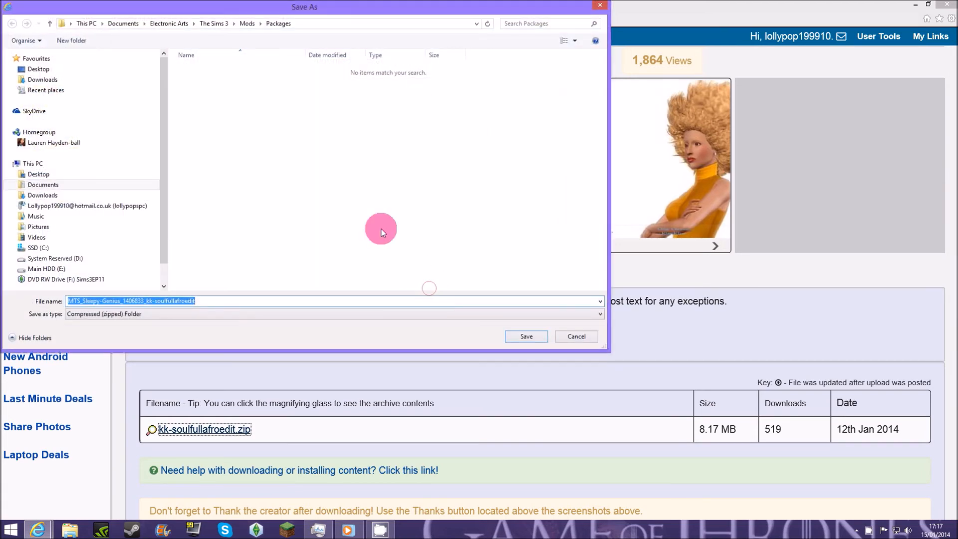
pyautogui.click(42, 184)
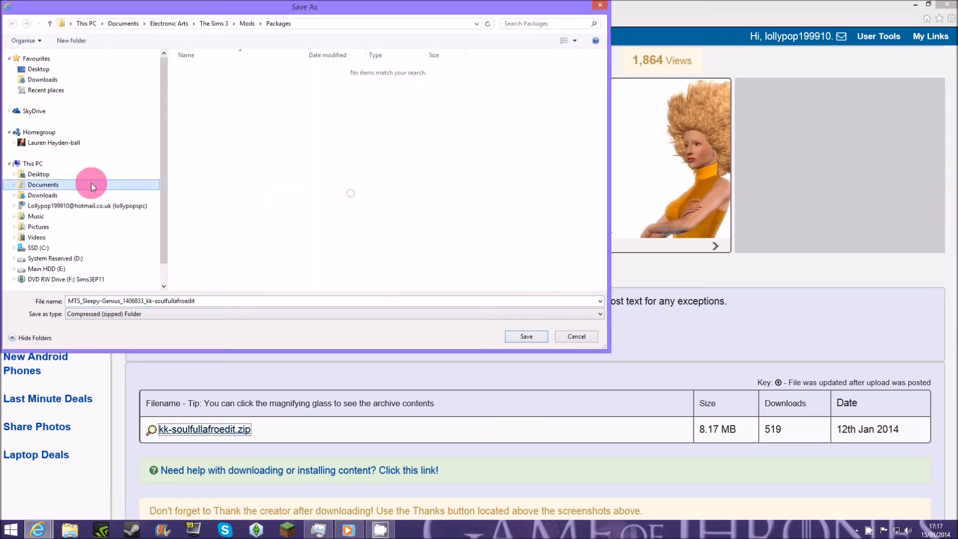
pyautogui.click(43, 185)
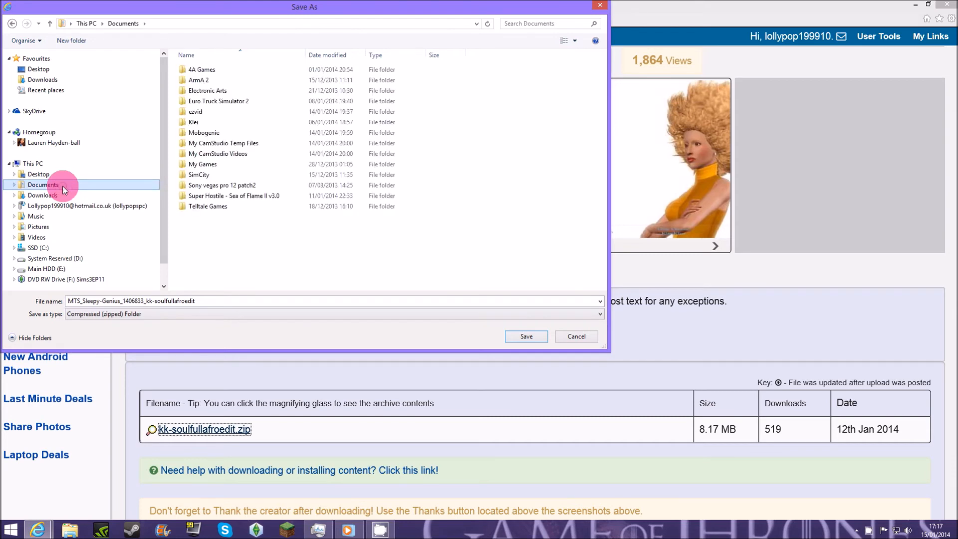
pyautogui.click(206, 90)
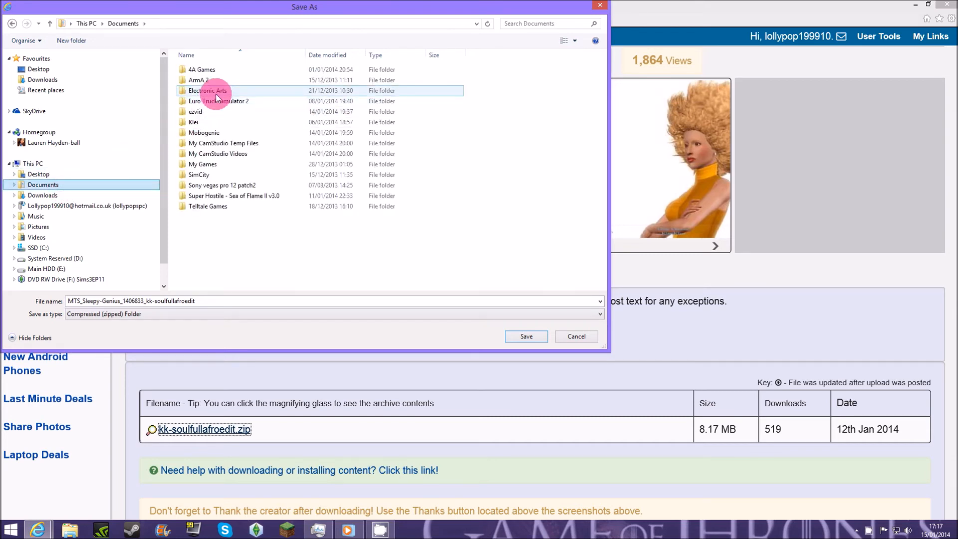
pyautogui.doubleClick(206, 90)
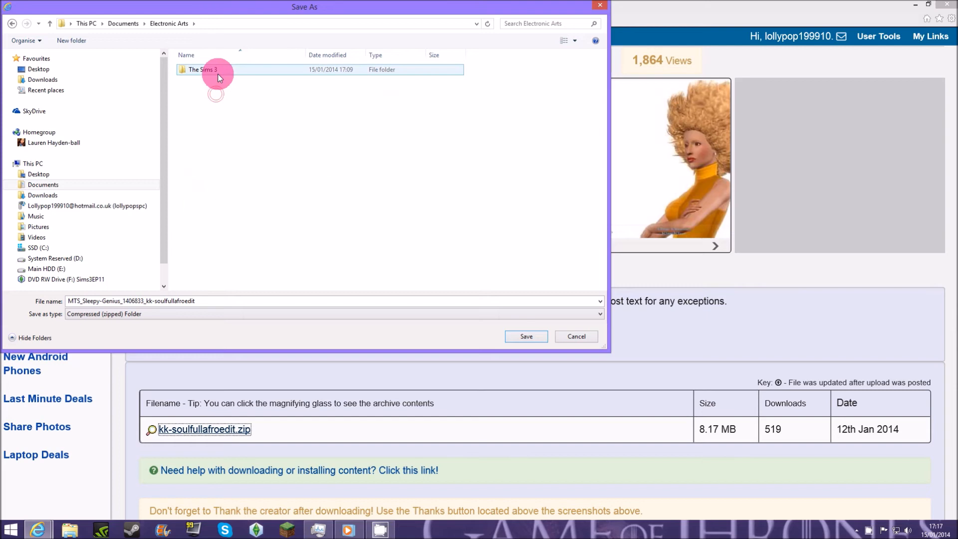
pyautogui.doubleClick(201, 69)
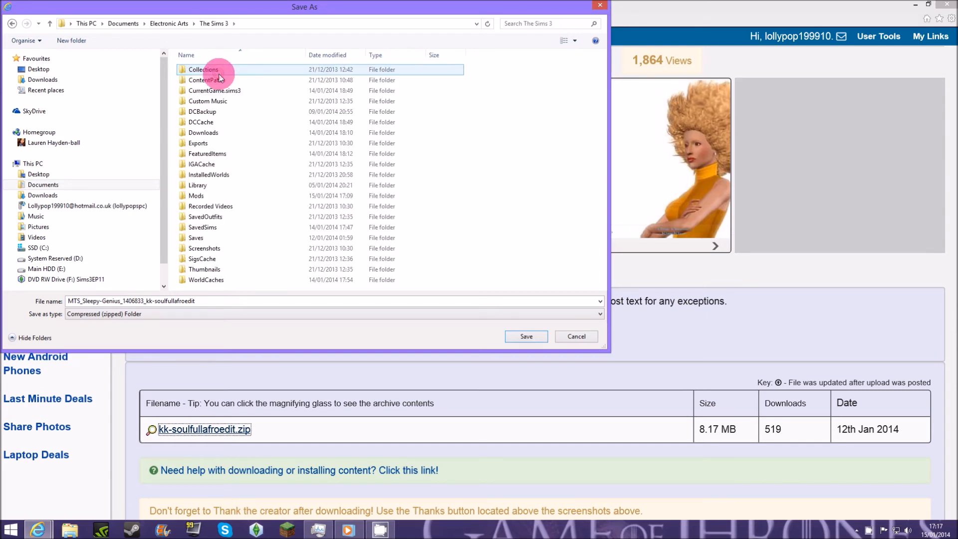
pyautogui.doubleClick(196, 196)
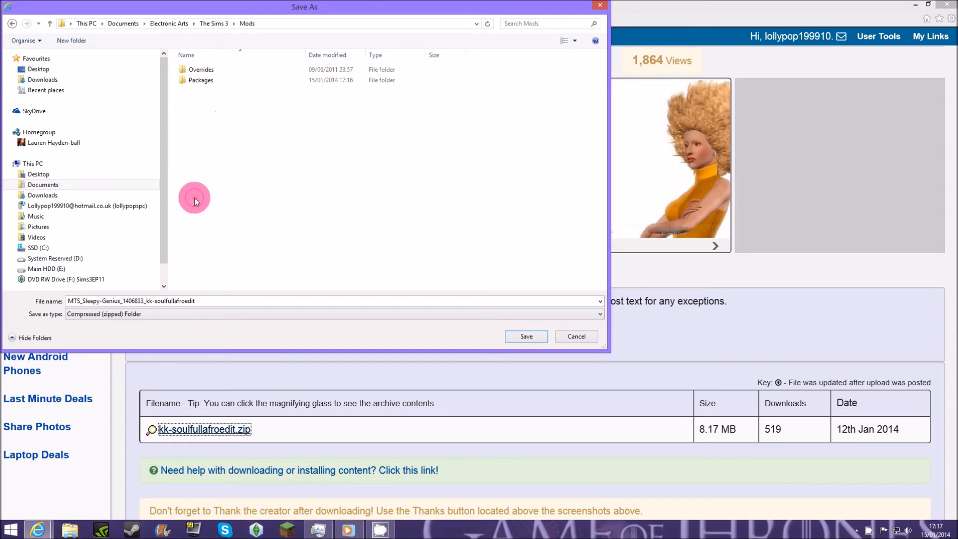
pyautogui.click(201, 80)
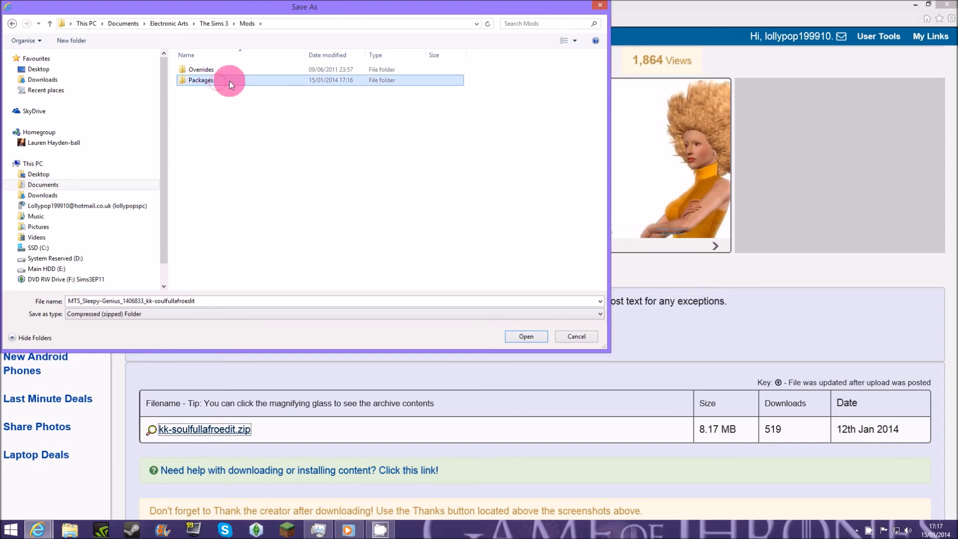
pyautogui.doubleClick(199, 79)
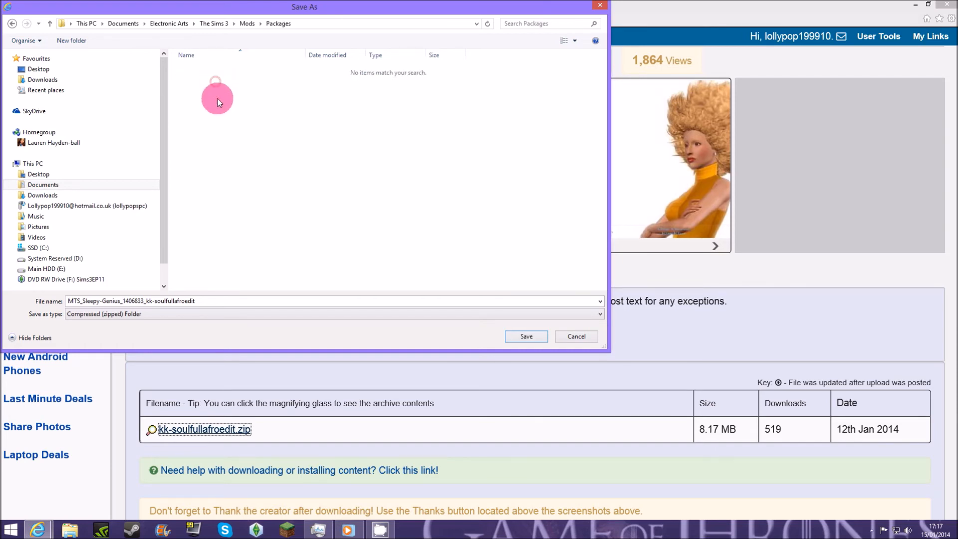
pyautogui.click(525, 336)
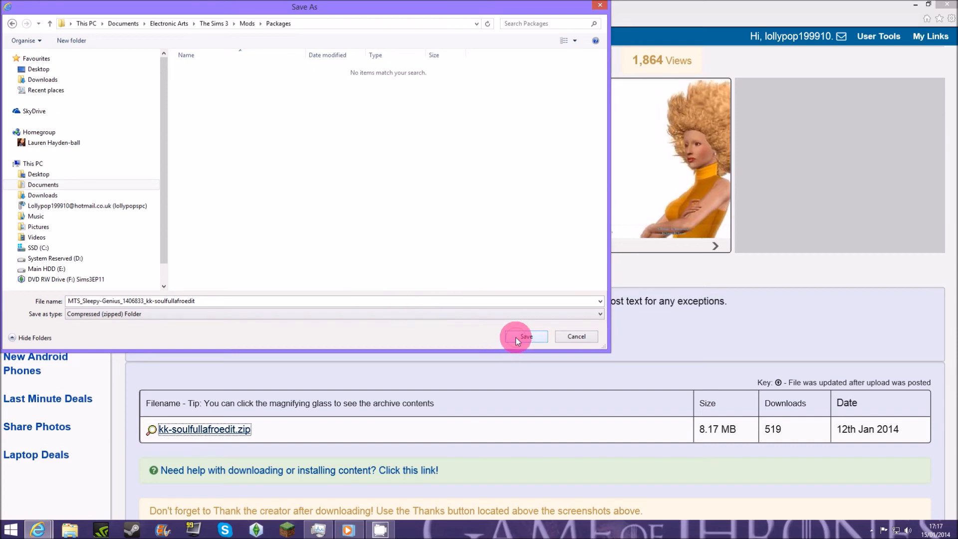
pyautogui.click(525, 337)
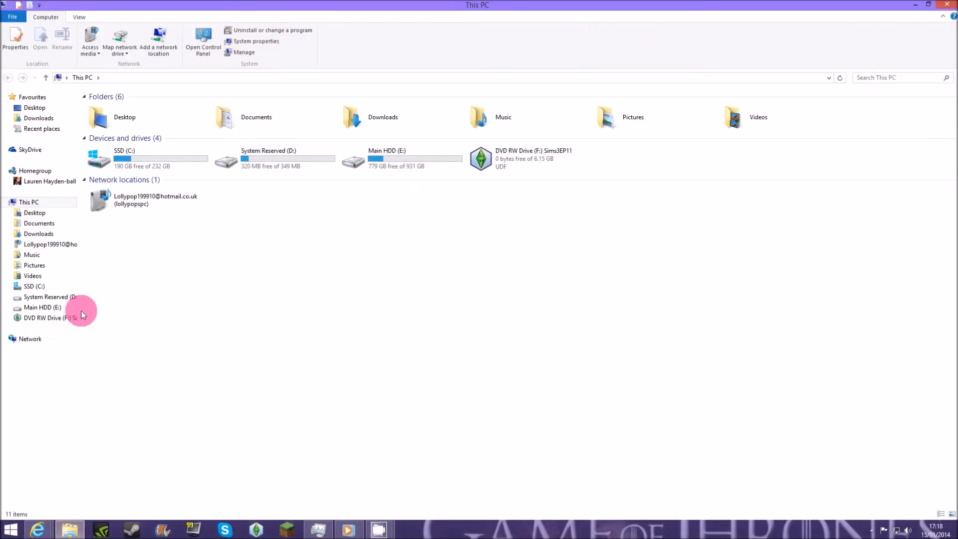
# Browse to Documents > Electronic Arts > The Sims 3 > Mods > Packages and select the Soul-Full Afro zip
pyautogui.click(38, 223)
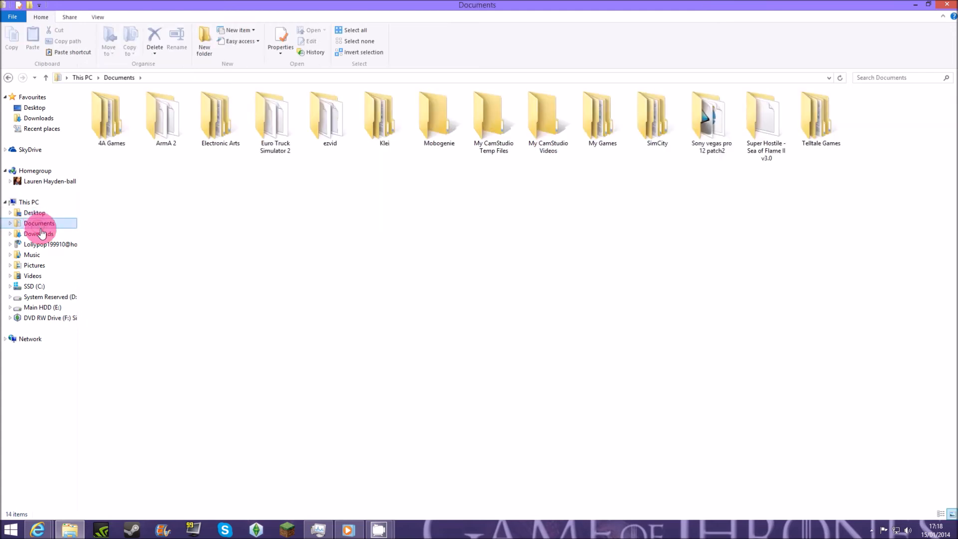
pyautogui.click(220, 116)
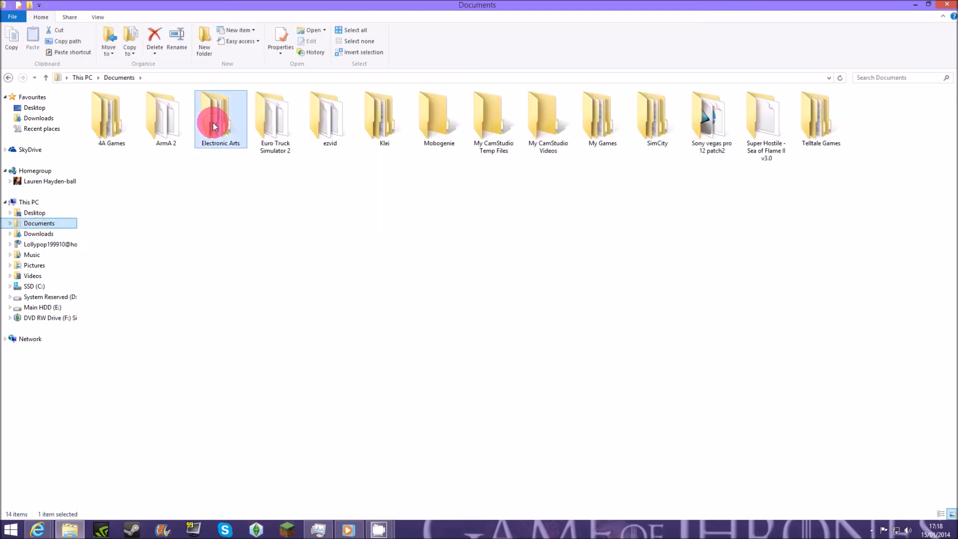
pyautogui.doubleClick(220, 116)
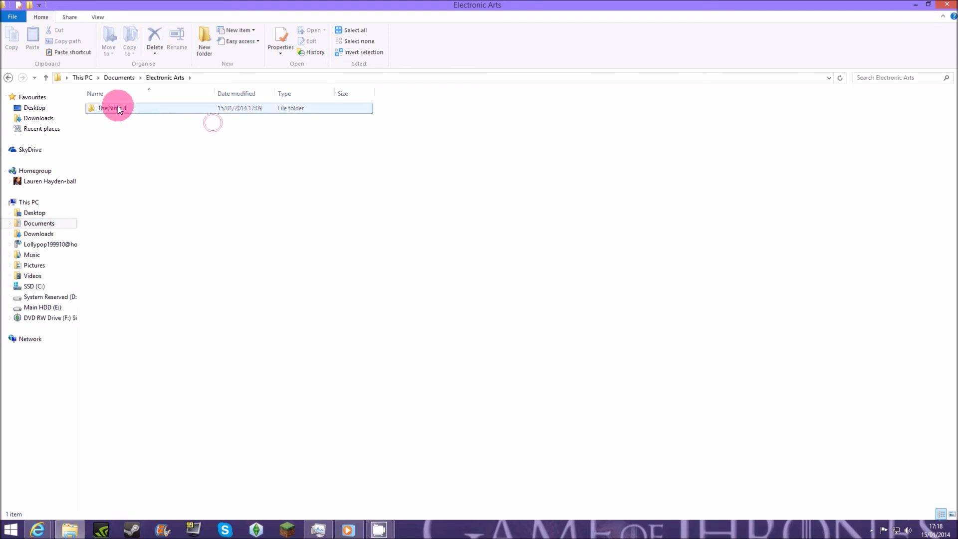
pyautogui.doubleClick(114, 108)
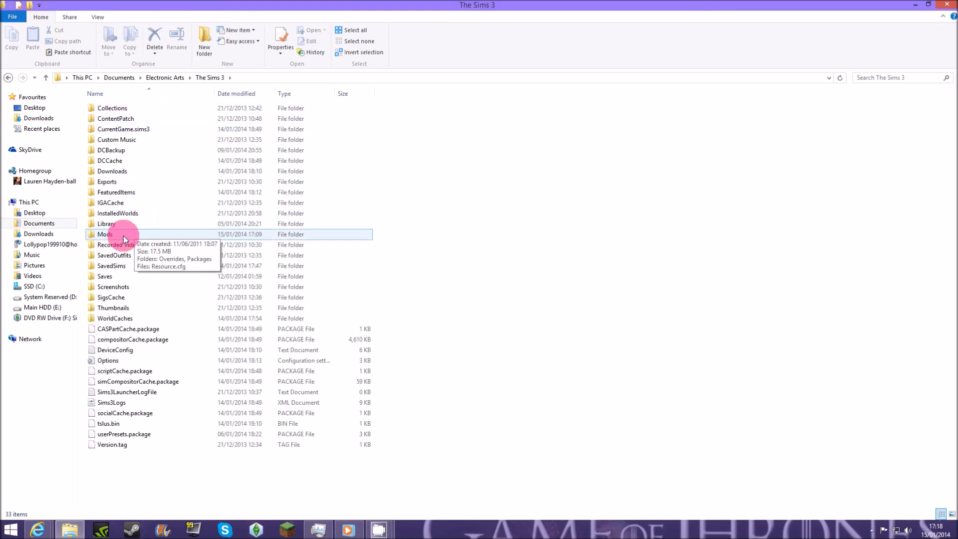
pyautogui.doubleClick(104, 234)
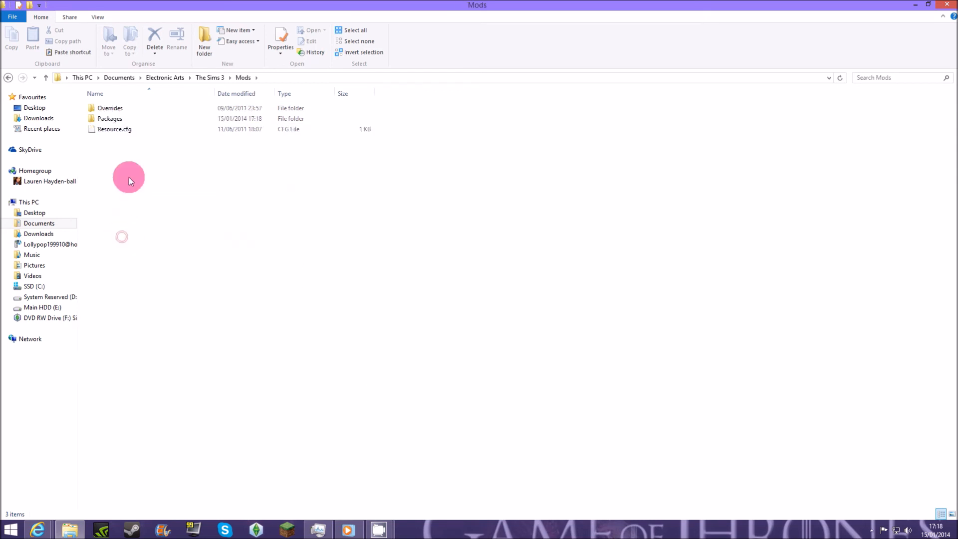
pyautogui.click(109, 119)
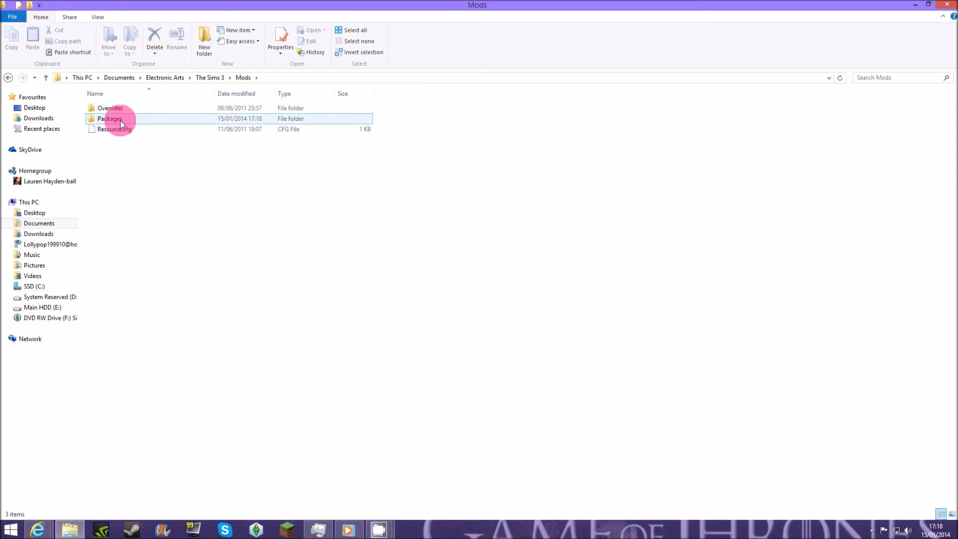
pyautogui.doubleClick(110, 119)
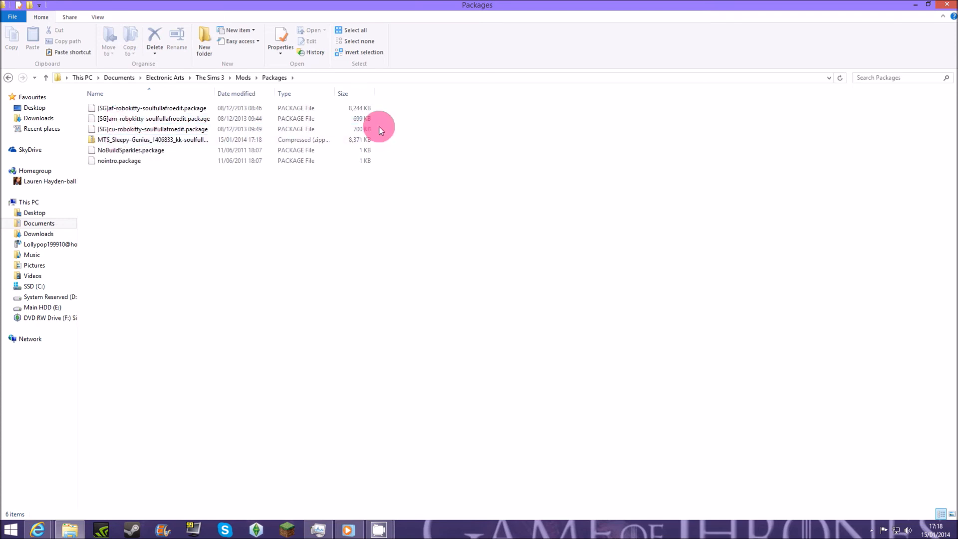
pyautogui.click(153, 139)
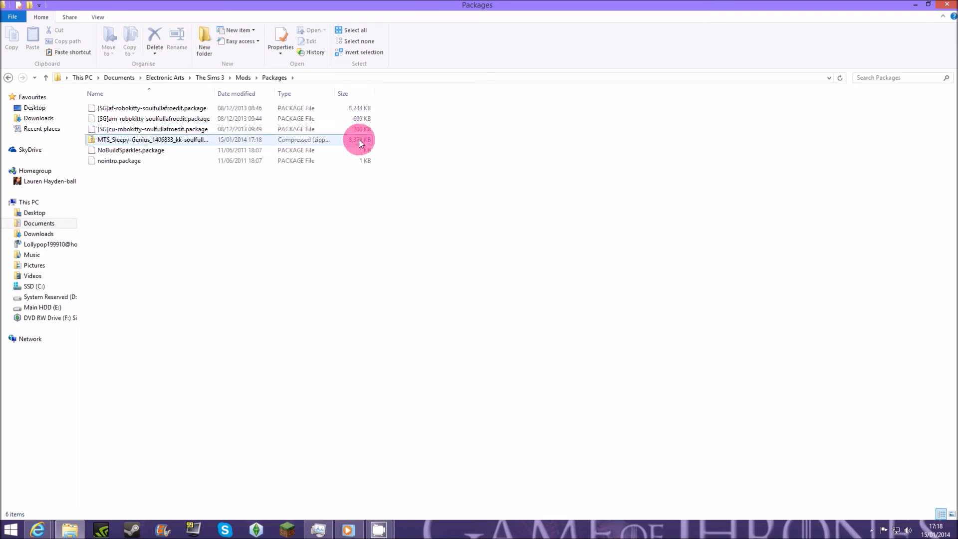
pyautogui.click(153, 139)
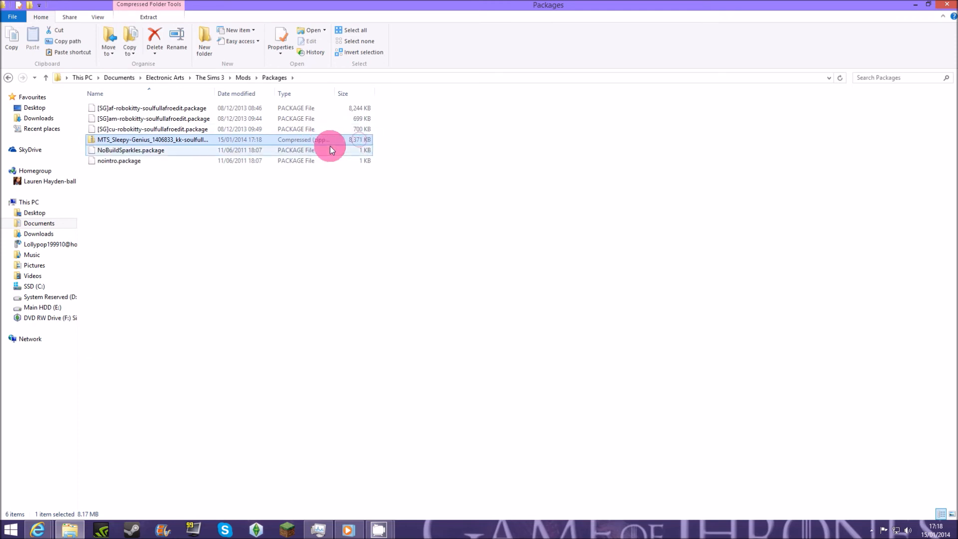
pyautogui.moveTo(304, 144)
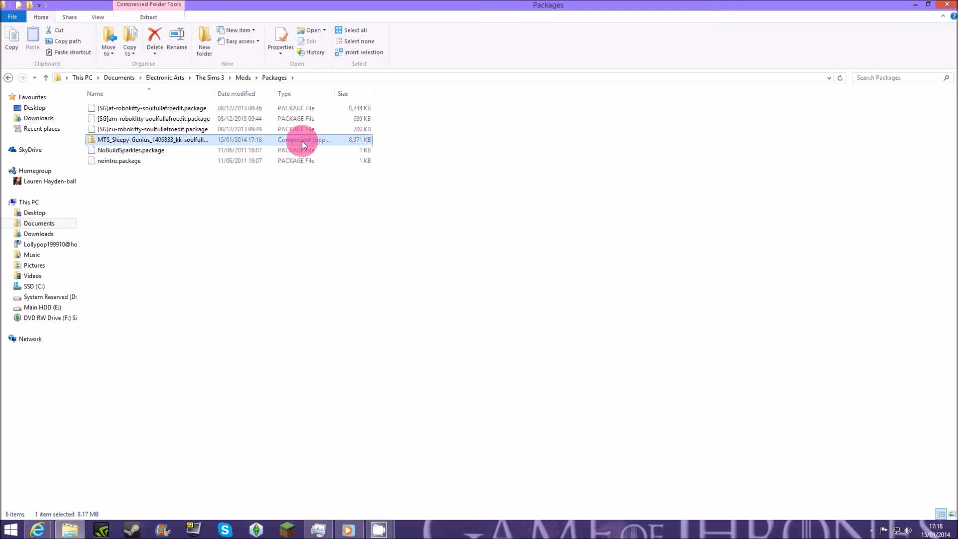
# Open the Soul-Full Afro zip with 7-Zip's Open archive from the context menu
pyautogui.rightClick(302, 139)
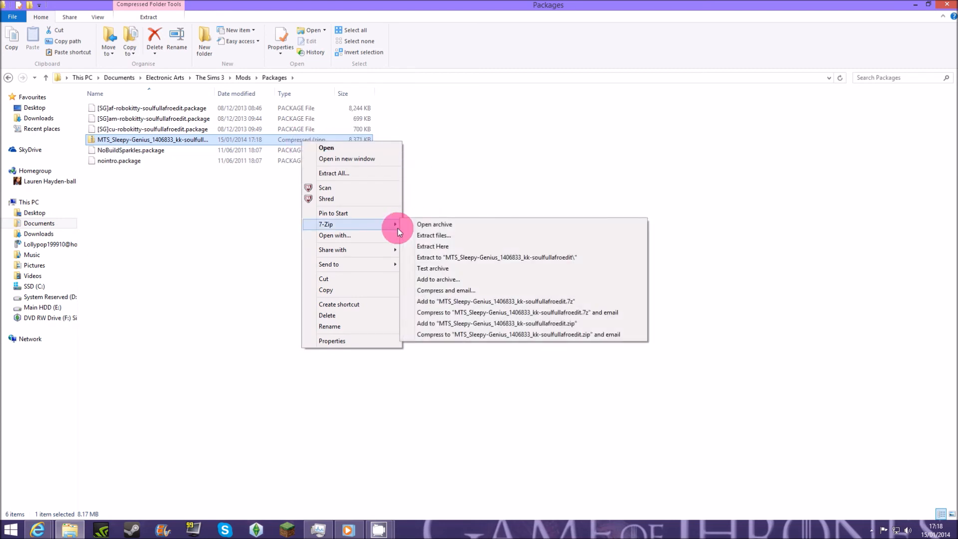
pyautogui.moveTo(449, 224)
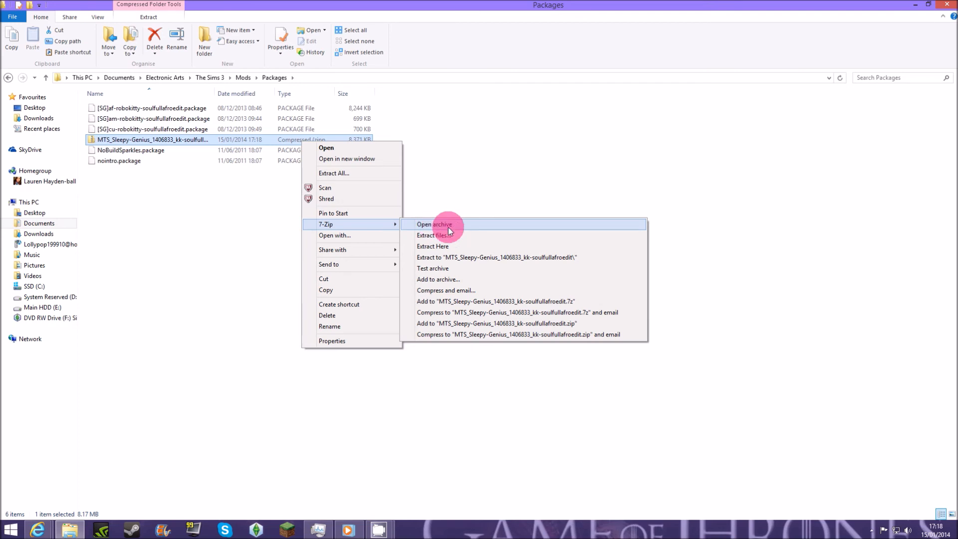
pyautogui.click(435, 224)
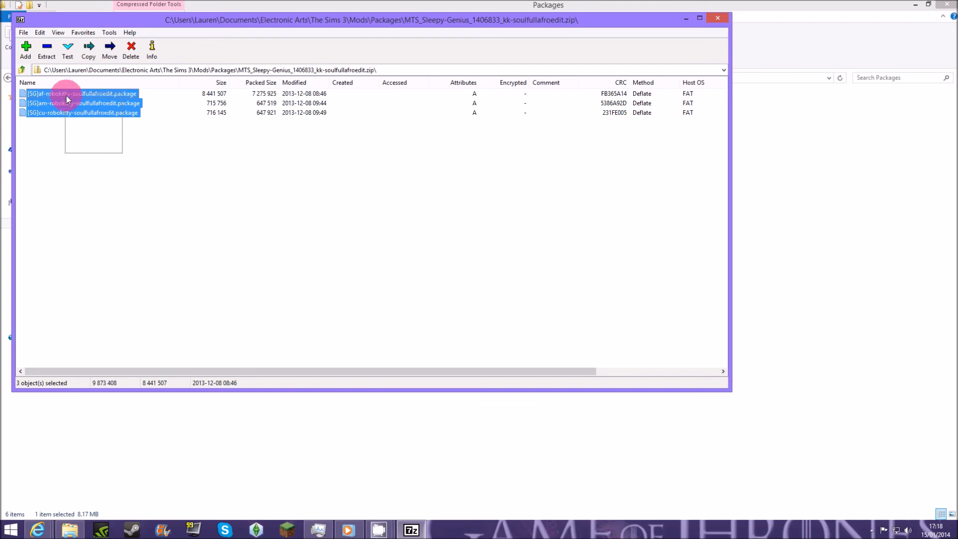
# Select the three SG package files inside the 7-Zip archive
pyautogui.click(60, 112)
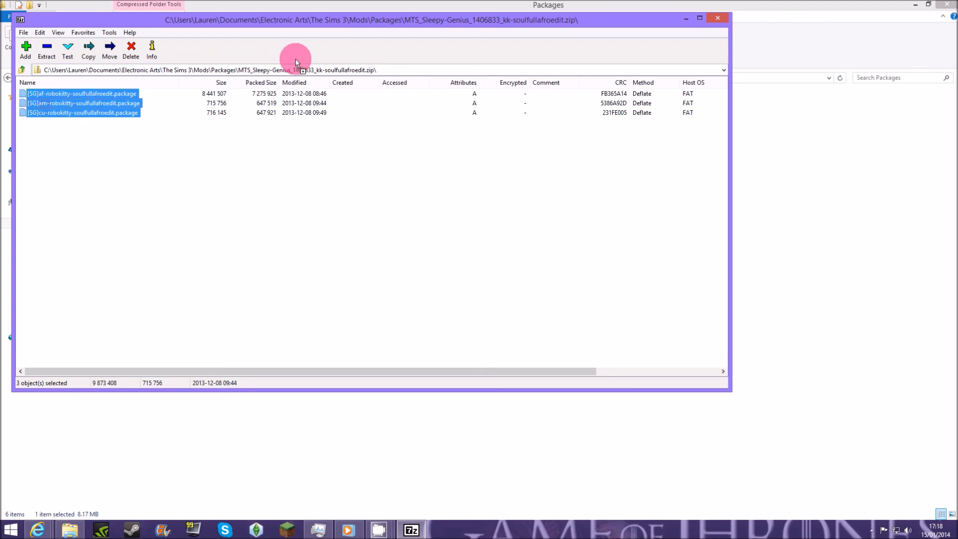
pyautogui.moveTo(786, 186)
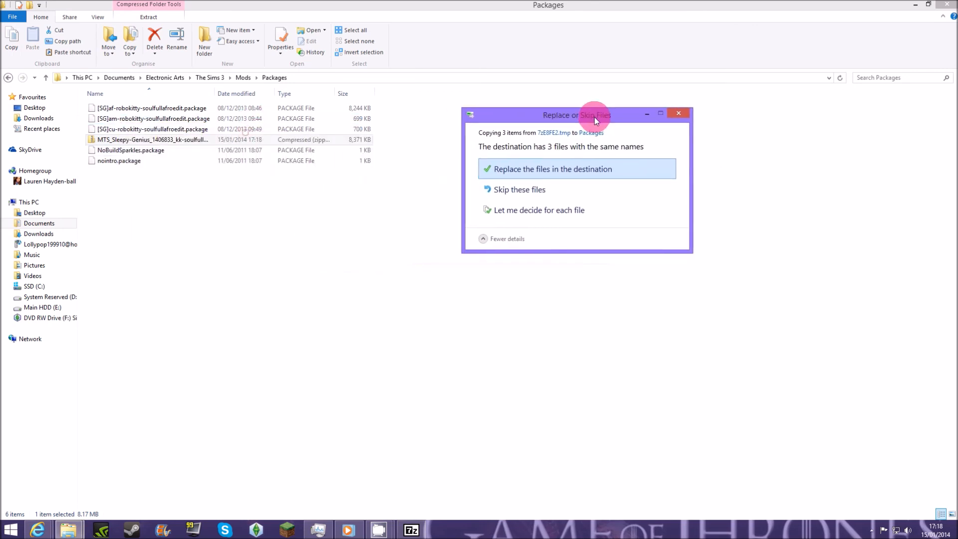
# Skip the same-name files in the Replace or Skip dialog, then check the extracted package files
pyautogui.moveTo(594, 114); pyautogui.dragTo(661, 103)
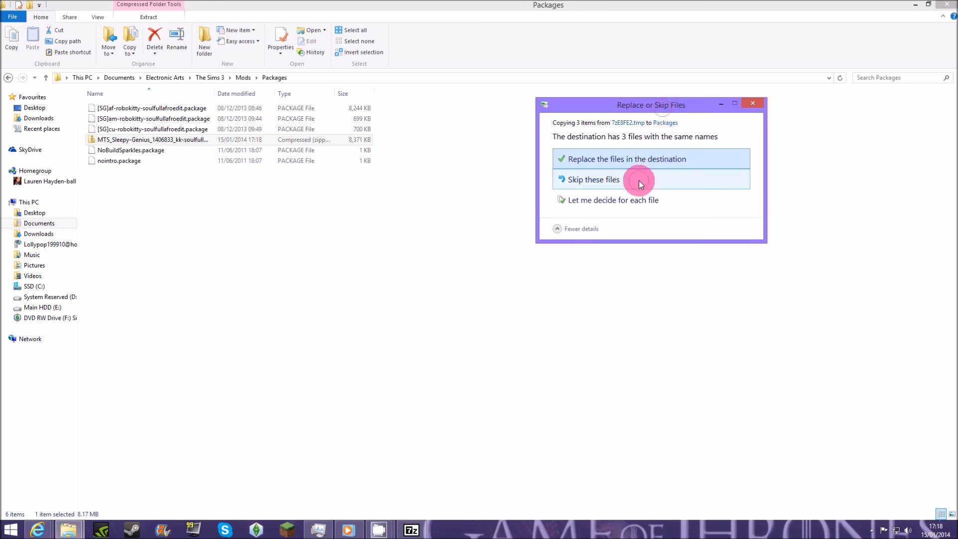
pyautogui.click(626, 159)
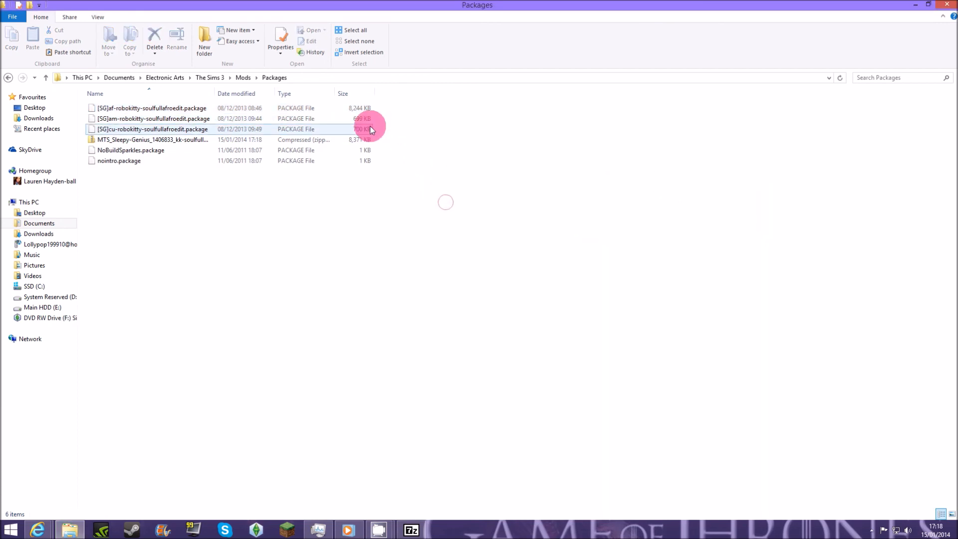
pyautogui.click(153, 119)
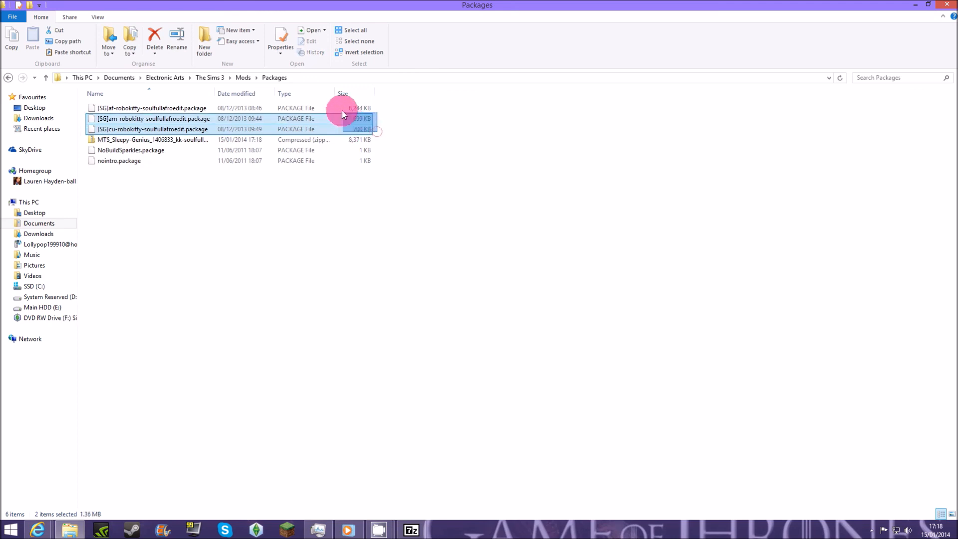
pyautogui.click(152, 128)
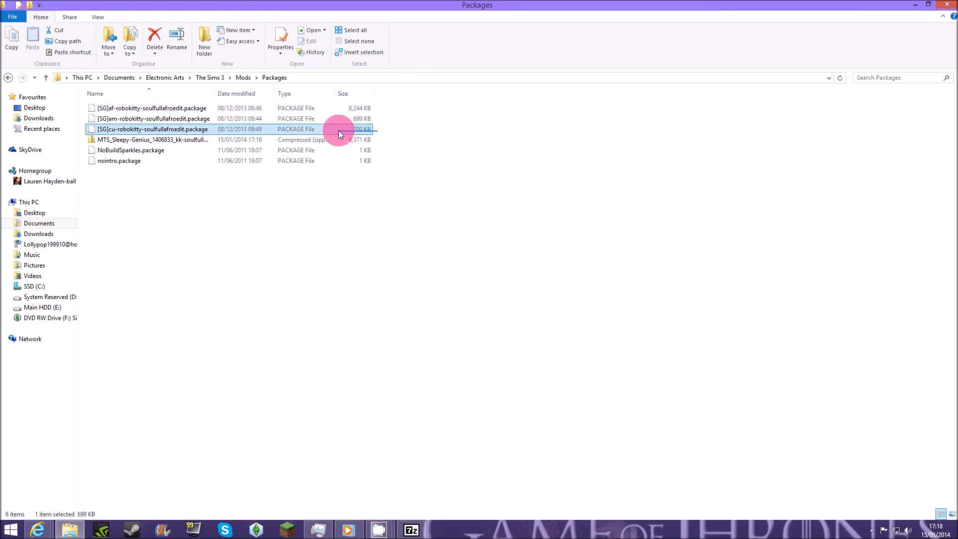
pyautogui.click(153, 139)
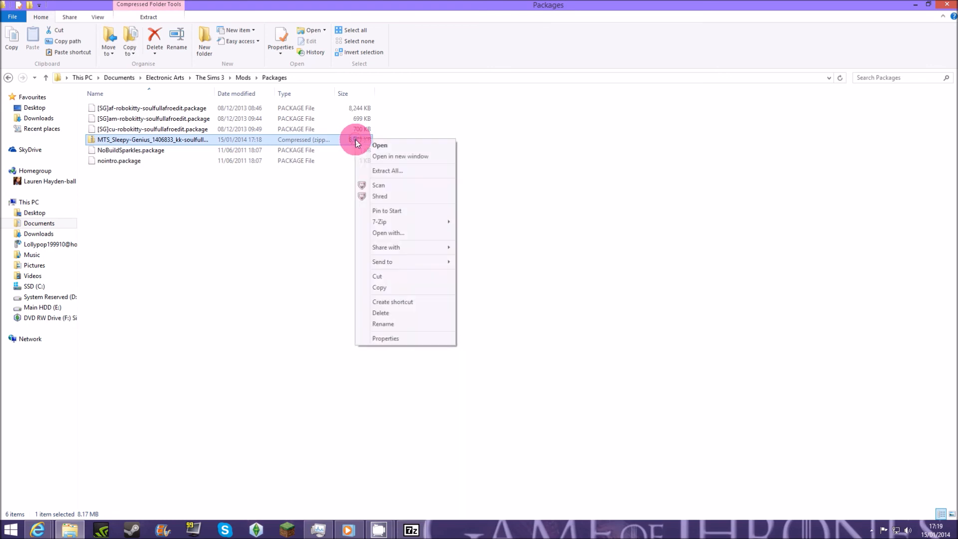
pyautogui.moveTo(403, 313)
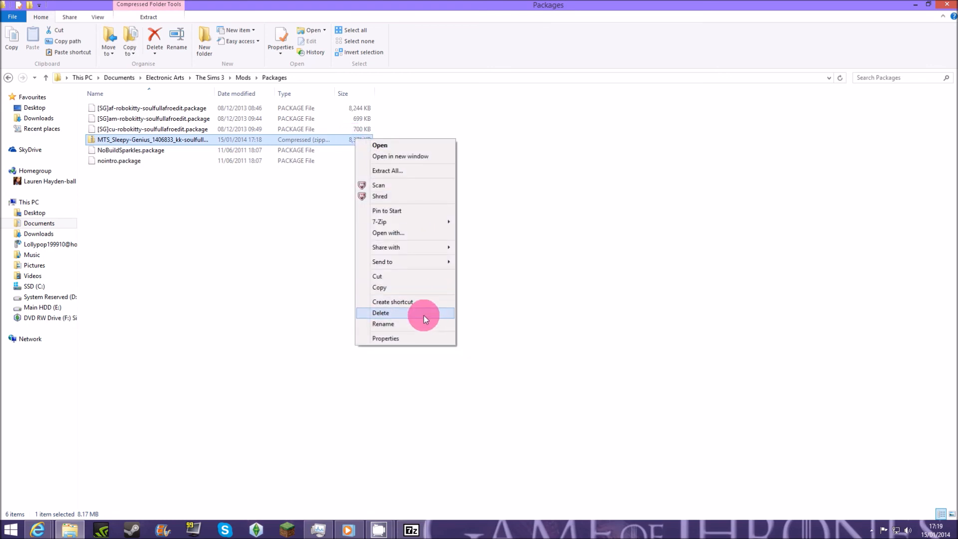
pyautogui.click(380, 313)
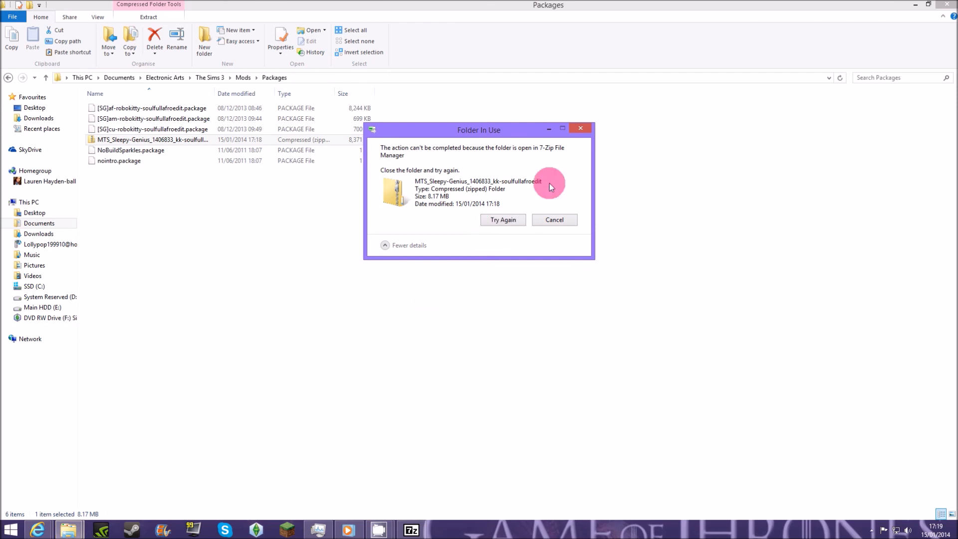
pyautogui.click(553, 219)
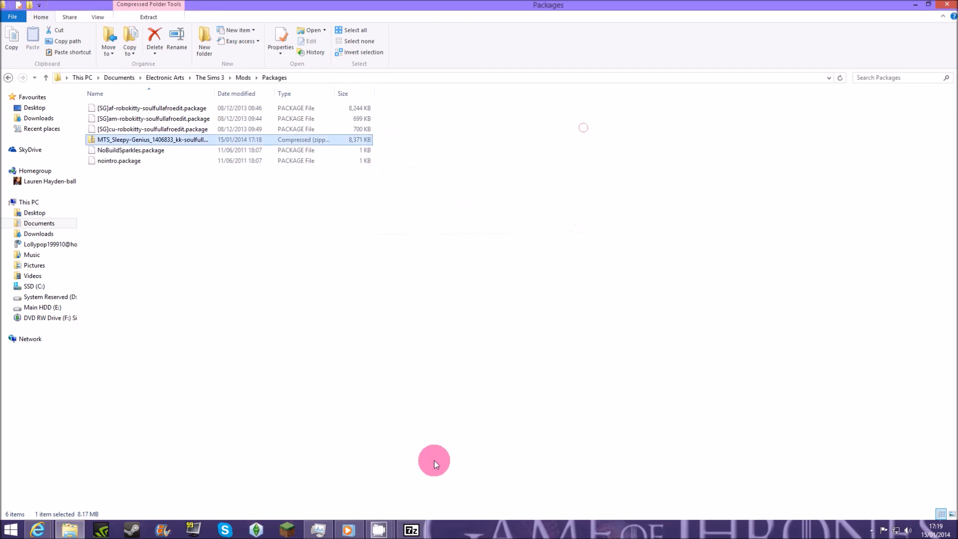
pyautogui.doubleClick(152, 139)
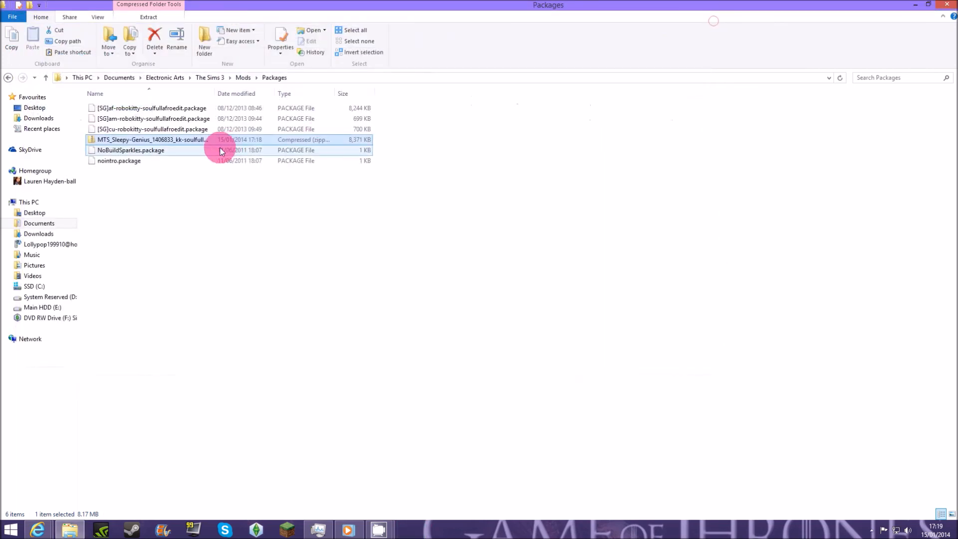
pyautogui.rightClick(153, 139)
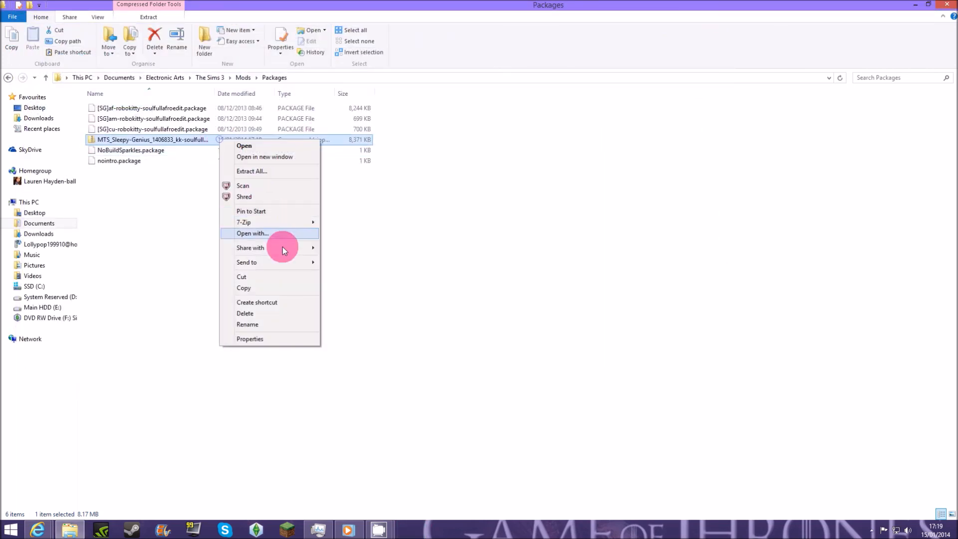